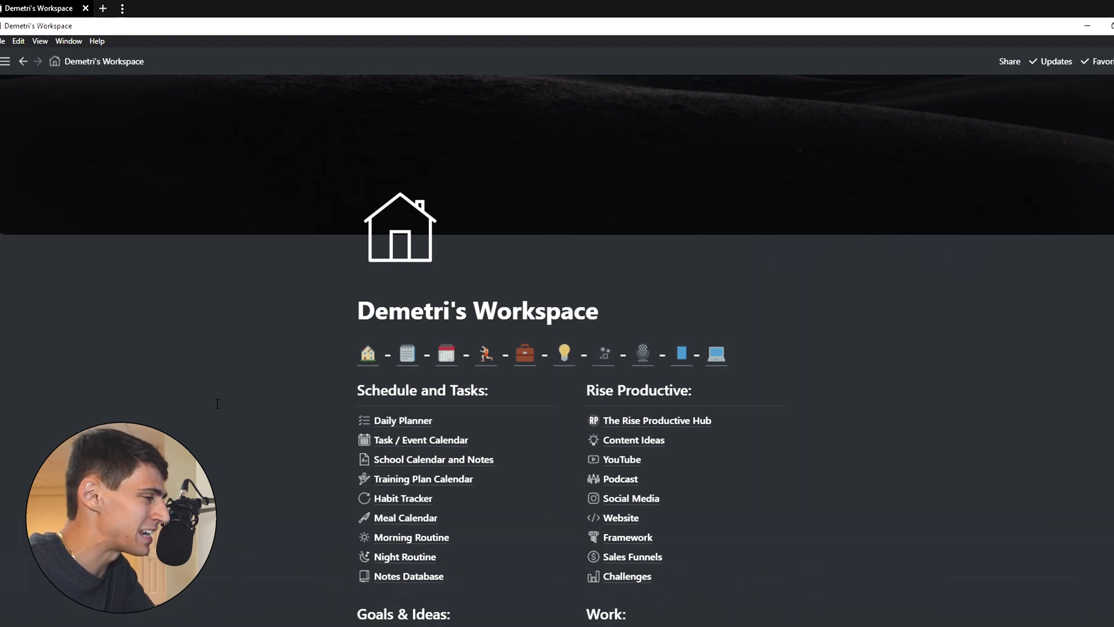
# Select the small synced emoji header row under Global Header Bar in Demetri's Workspace.
pyautogui.scroll(-3)
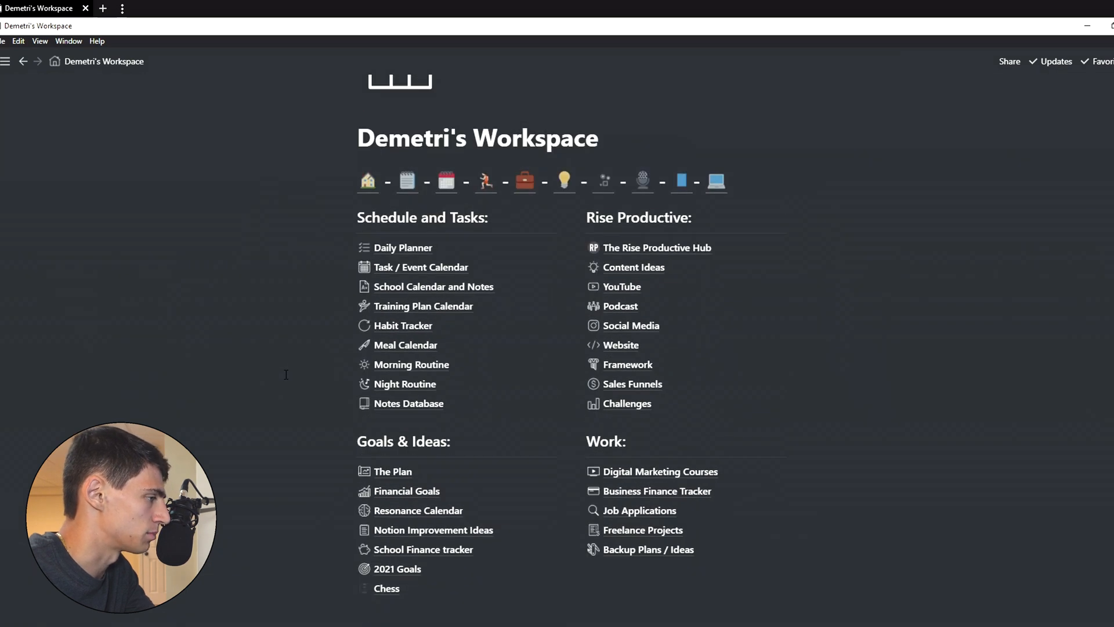
pyautogui.scroll(-3)
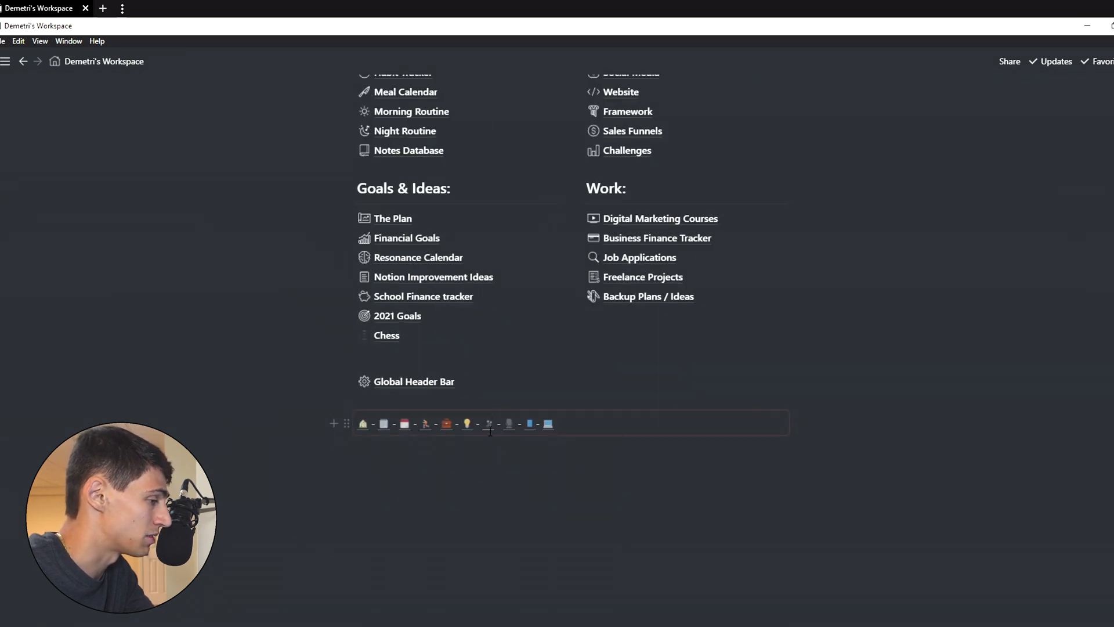
pyautogui.moveTo(348, 424)
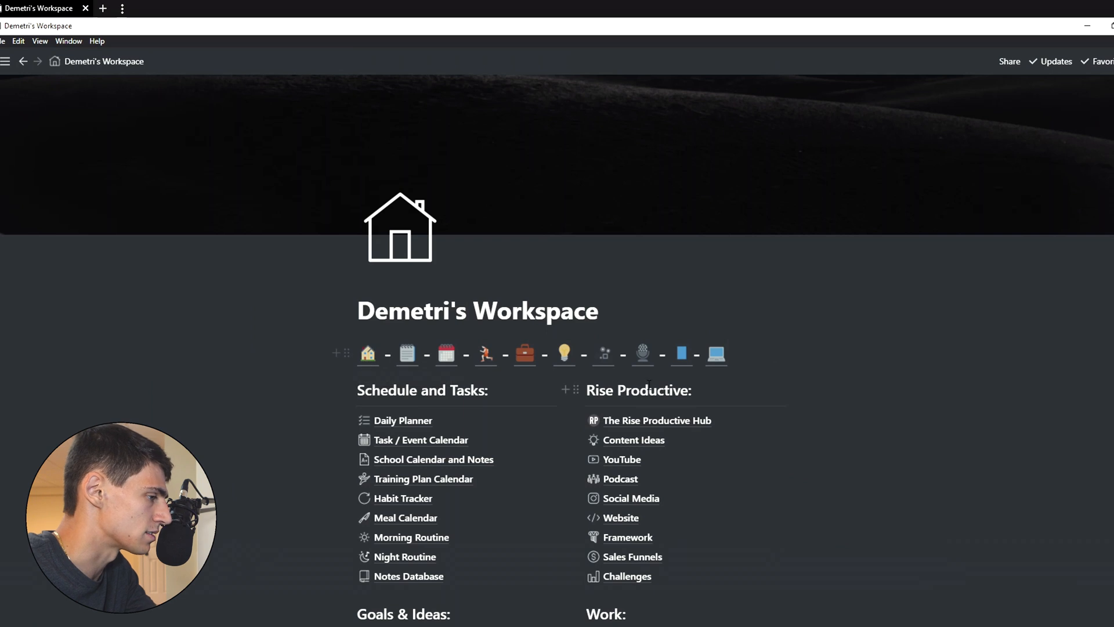
pyautogui.moveTo(716, 354)
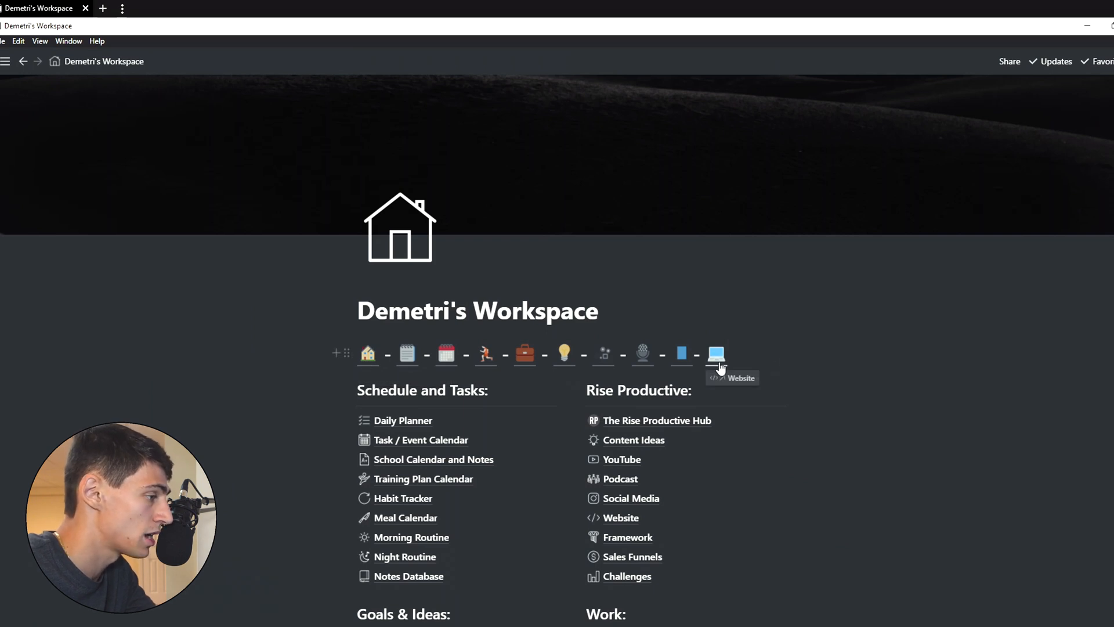
pyautogui.moveTo(759, 355)
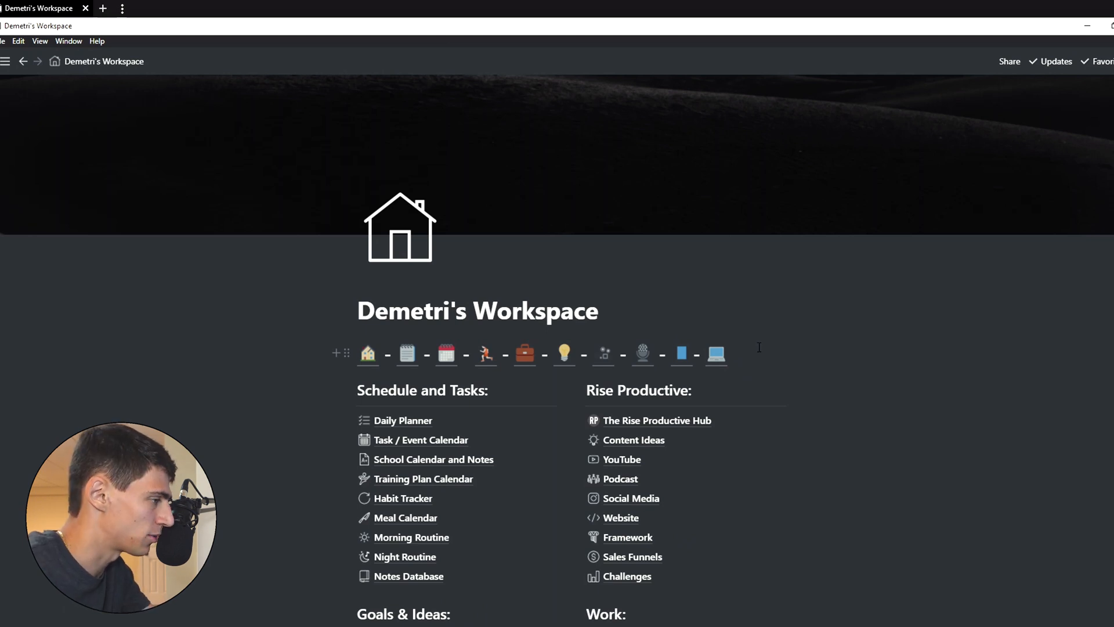
pyautogui.moveTo(745, 345)
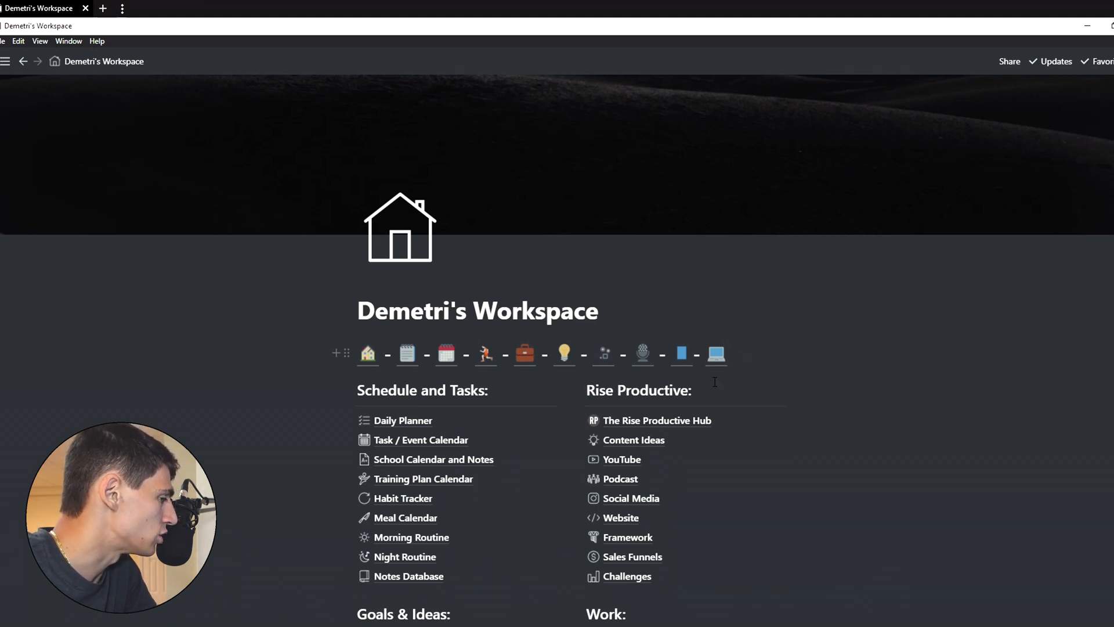
pyautogui.moveTo(526, 355)
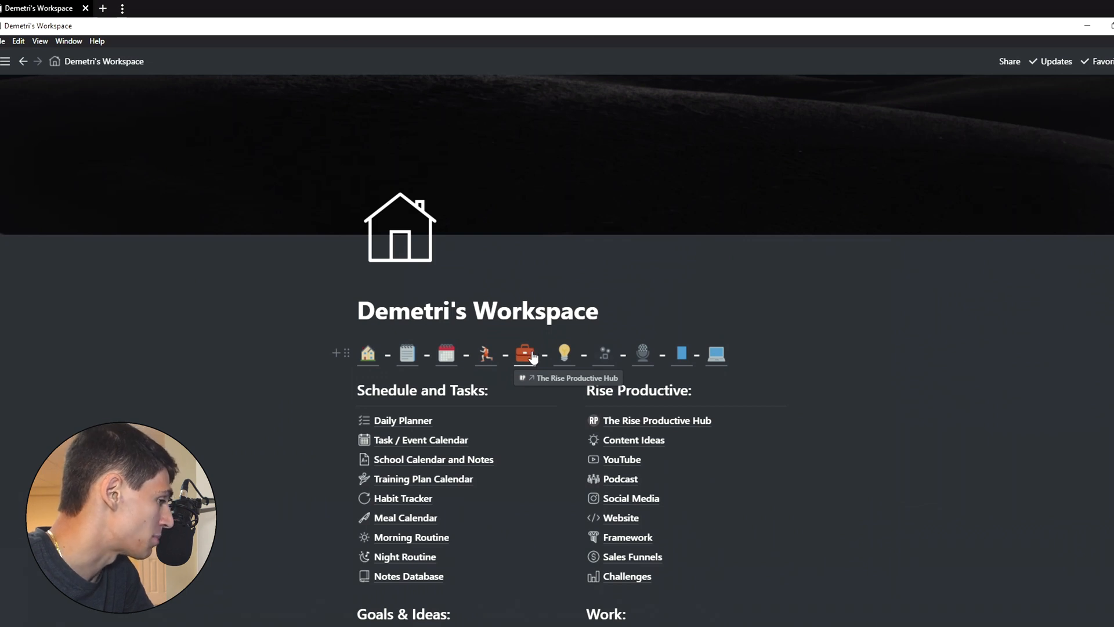
pyautogui.scroll(-3)
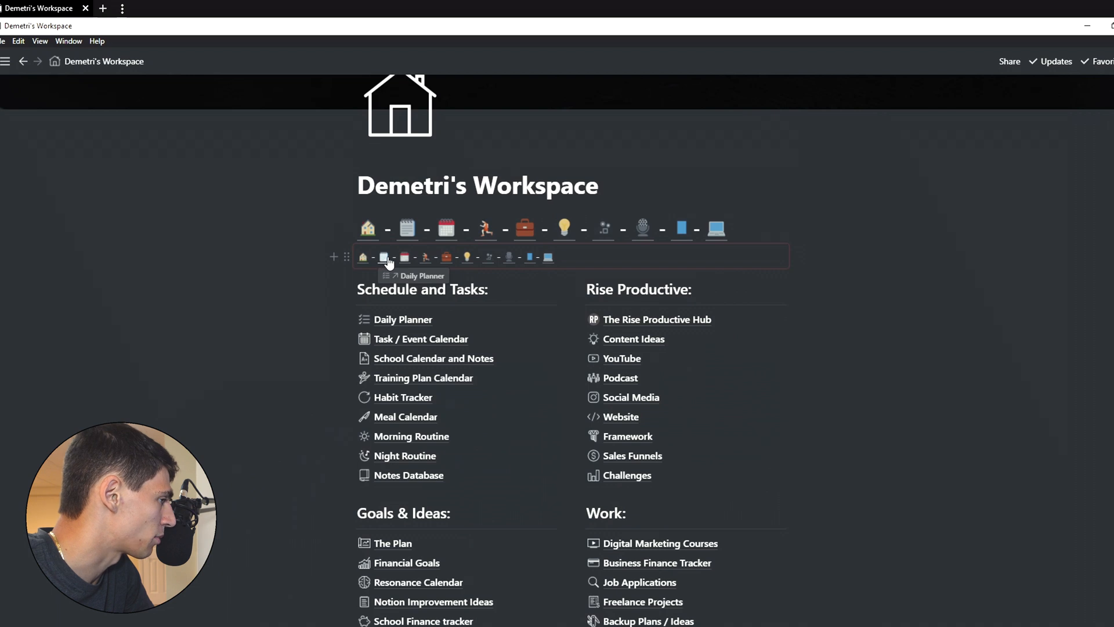
pyautogui.moveTo(548, 257)
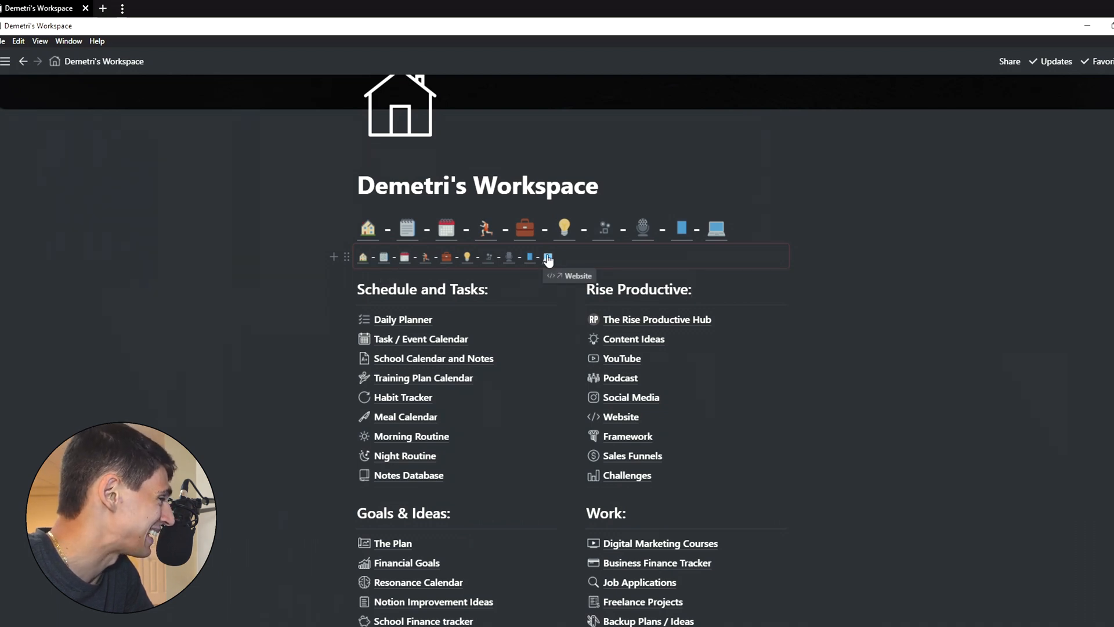
pyautogui.click(547, 256)
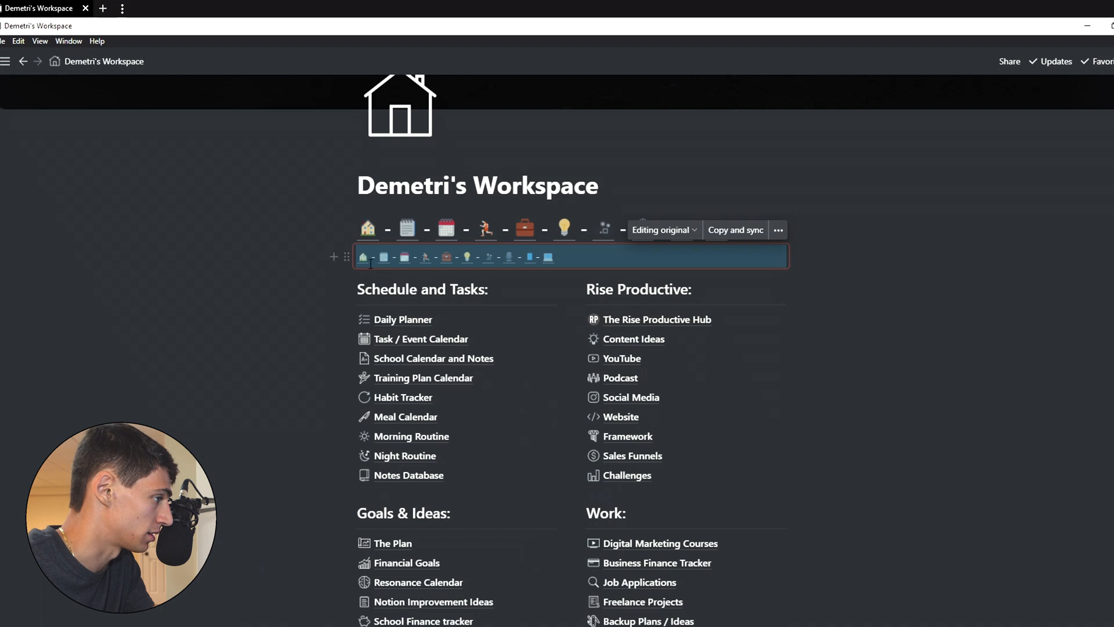
pyautogui.moveTo(368, 229)
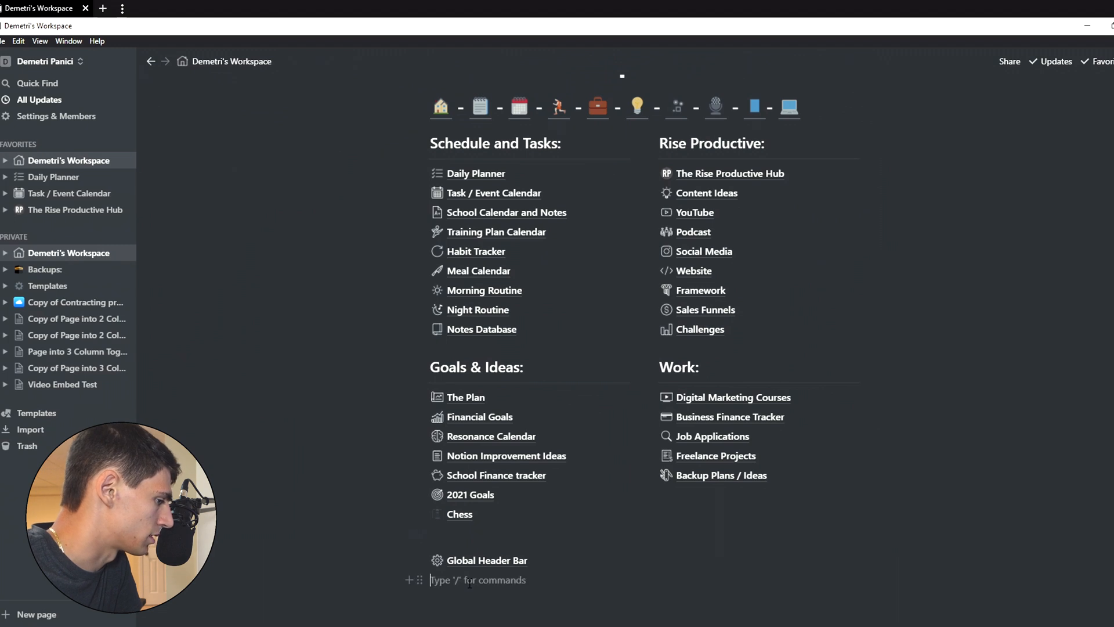
# Add a new page via /page and name it 'Global Header Synced Block'.
pyautogui.write('/page')
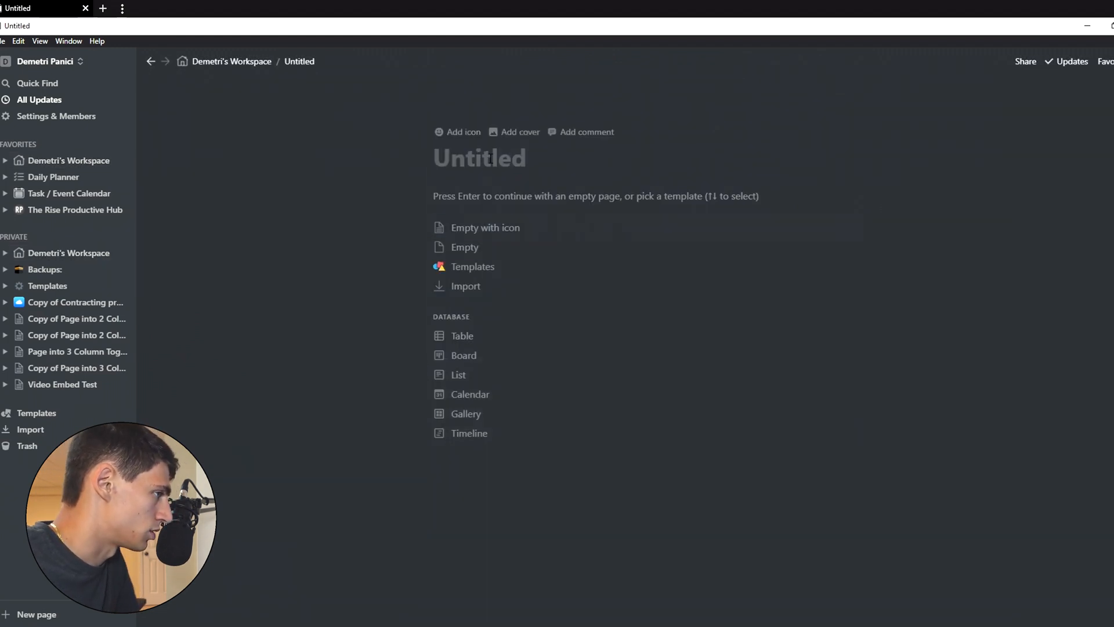
pyautogui.write('Global Header Synced Block')
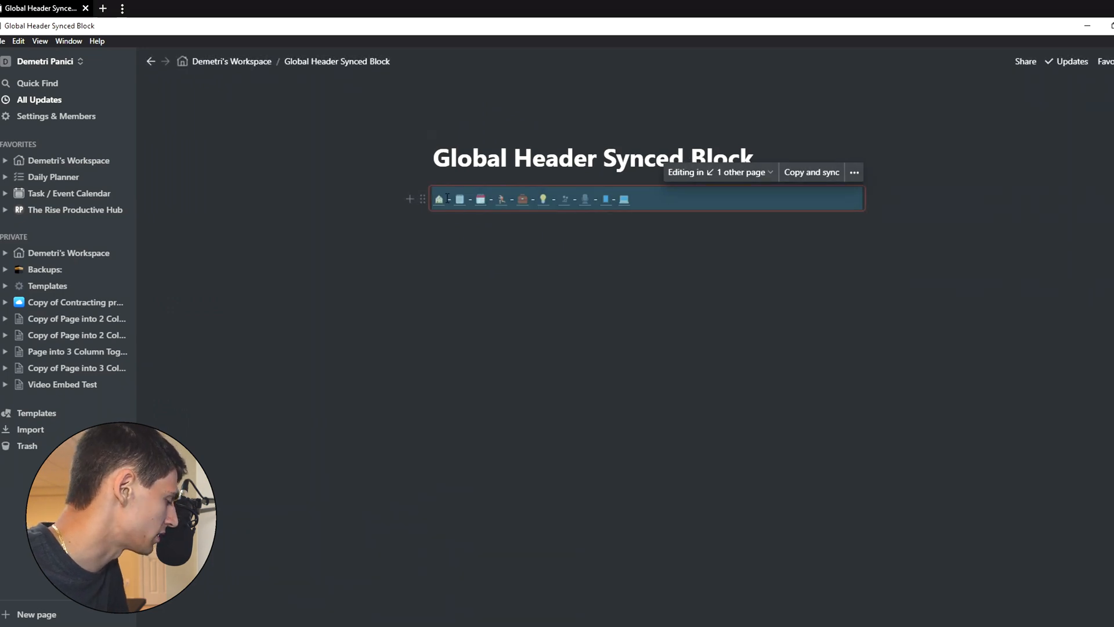
pyautogui.moveTo(440, 199)
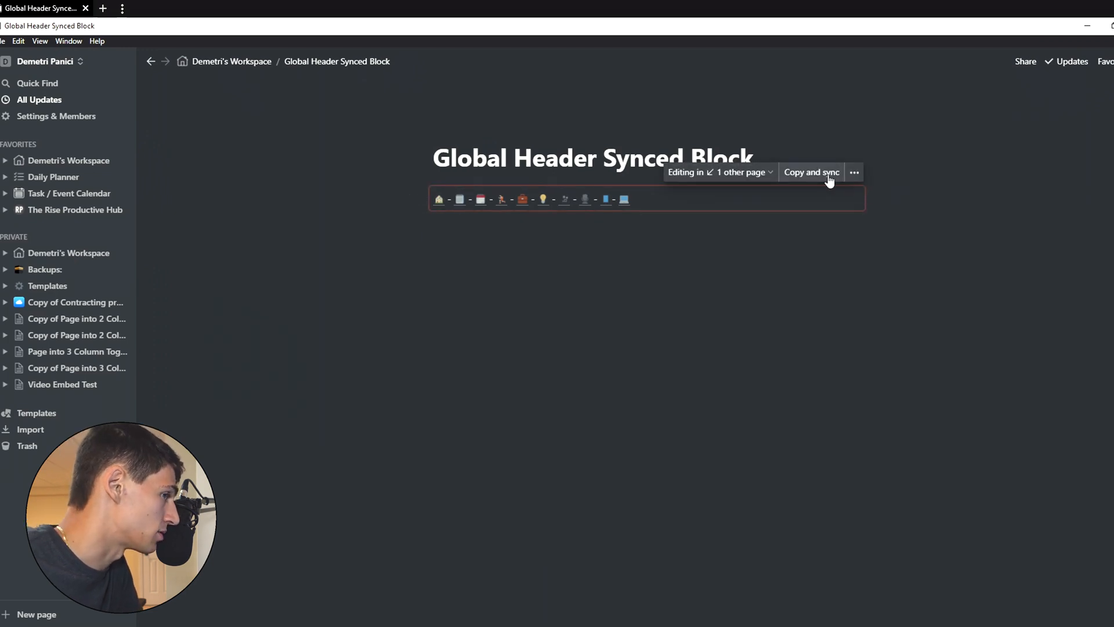
pyautogui.moveTo(718, 172)
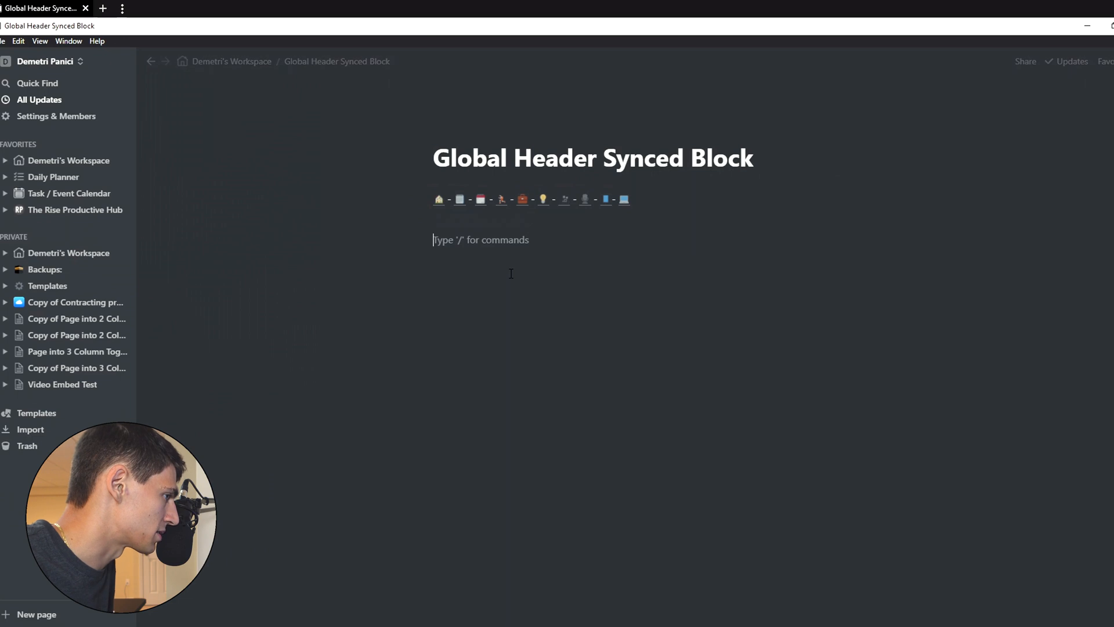
# Insert a Synced block from the / menu's Advanced Blocks below the emoji row.
pyautogui.write('/sy')
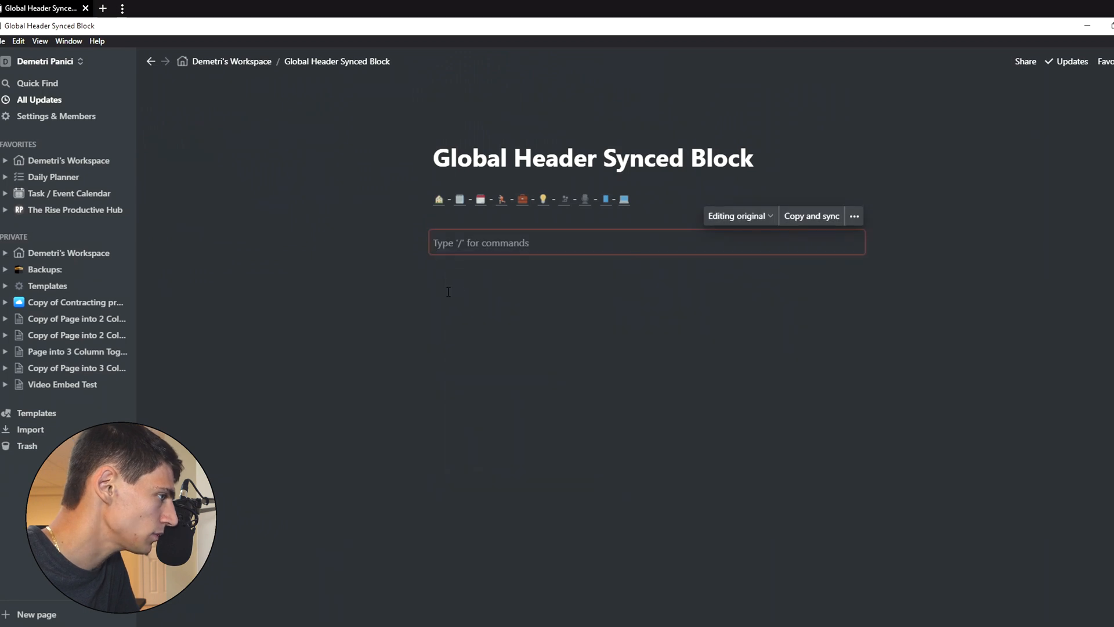
pyautogui.write('/')
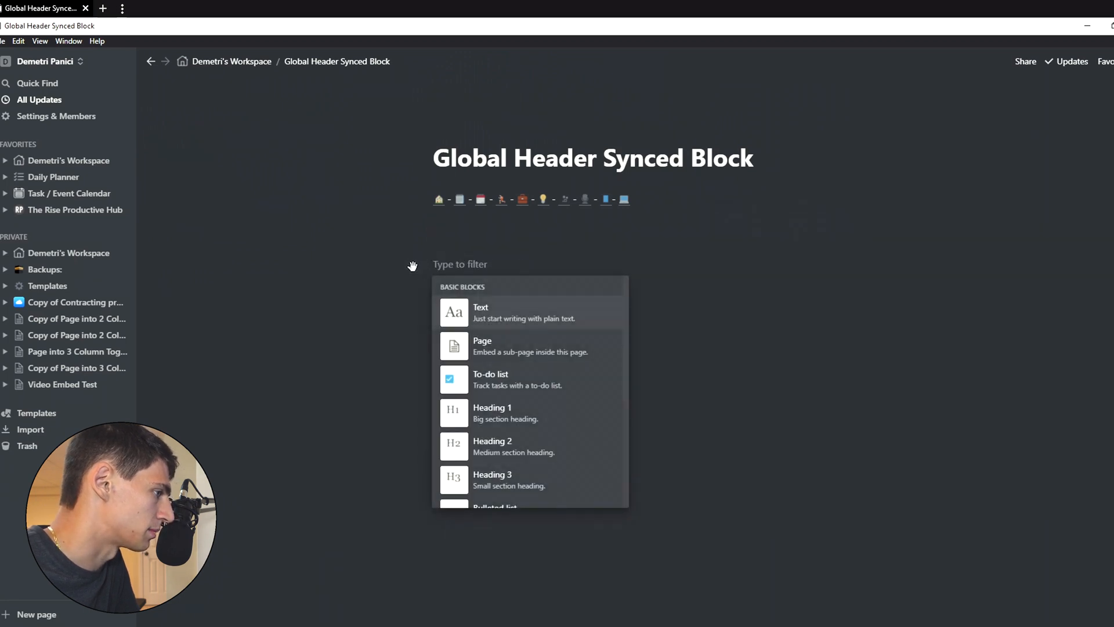
pyautogui.scroll(-3)
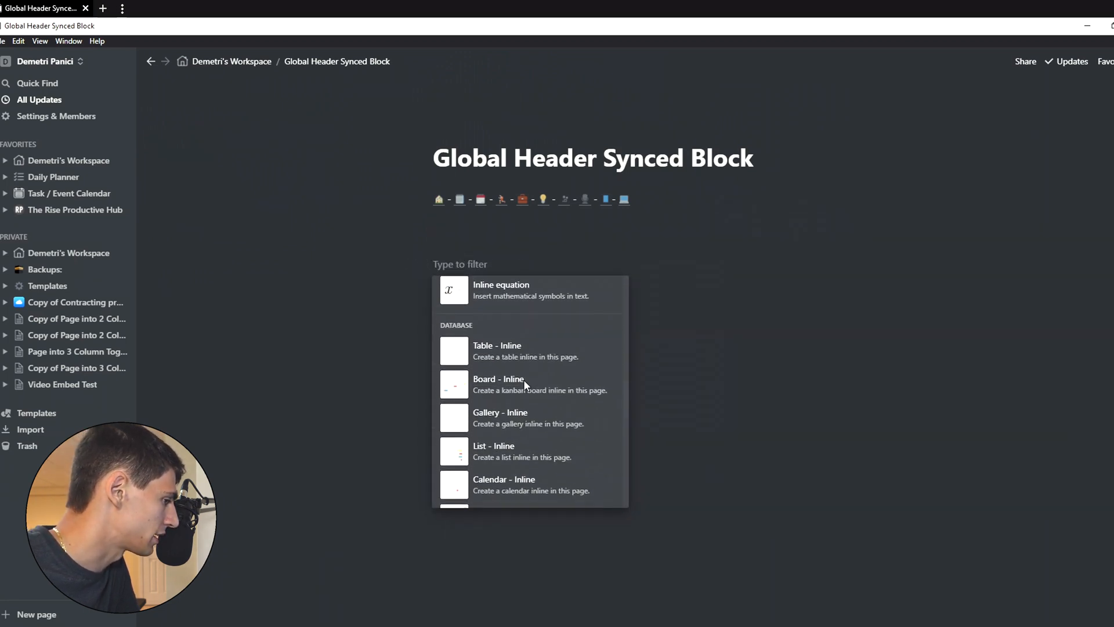
pyautogui.scroll(-3)
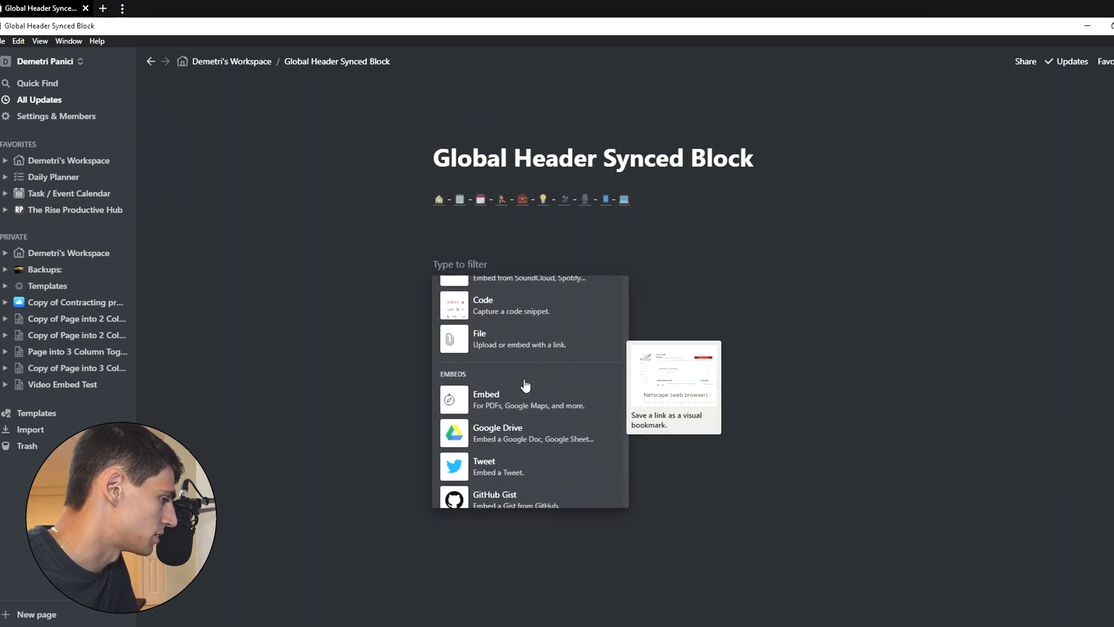
pyautogui.scroll(-3)
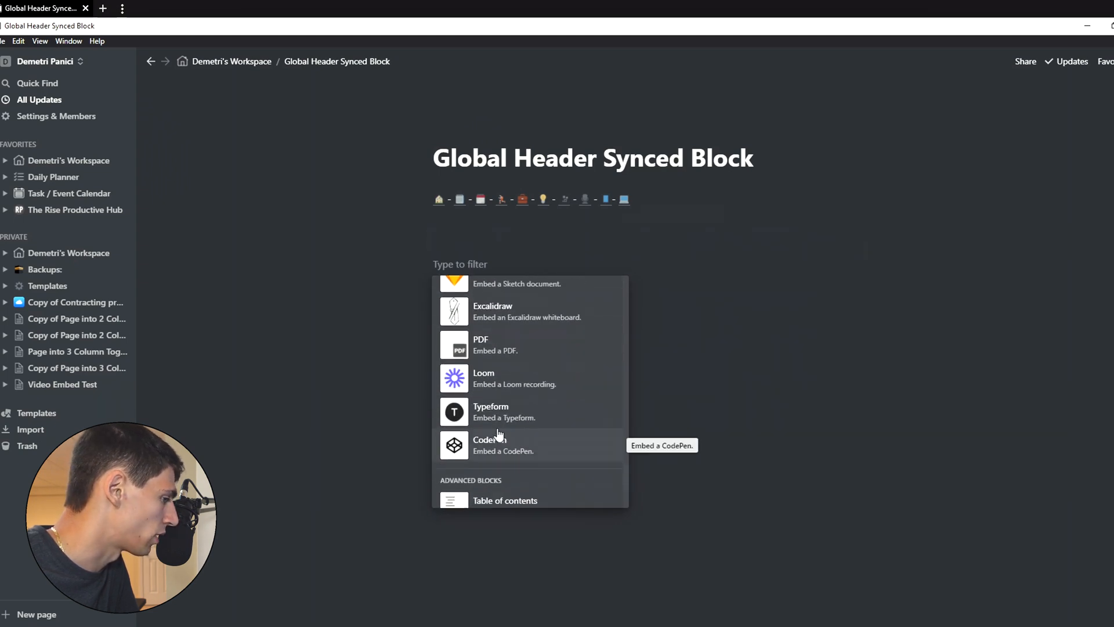
pyautogui.scroll(-3)
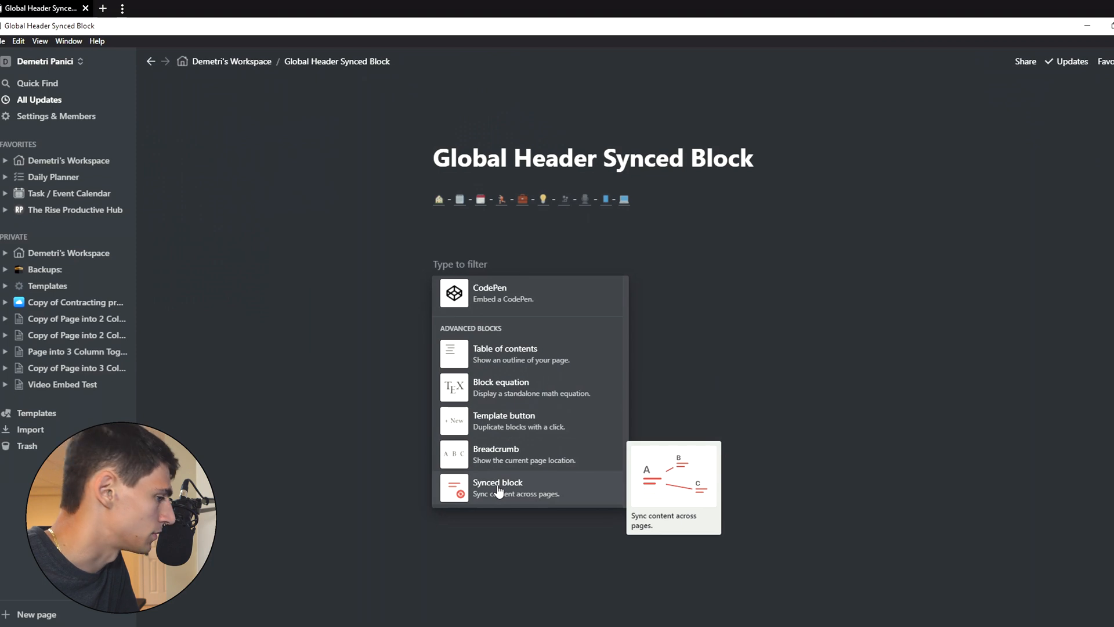
pyautogui.click(497, 488)
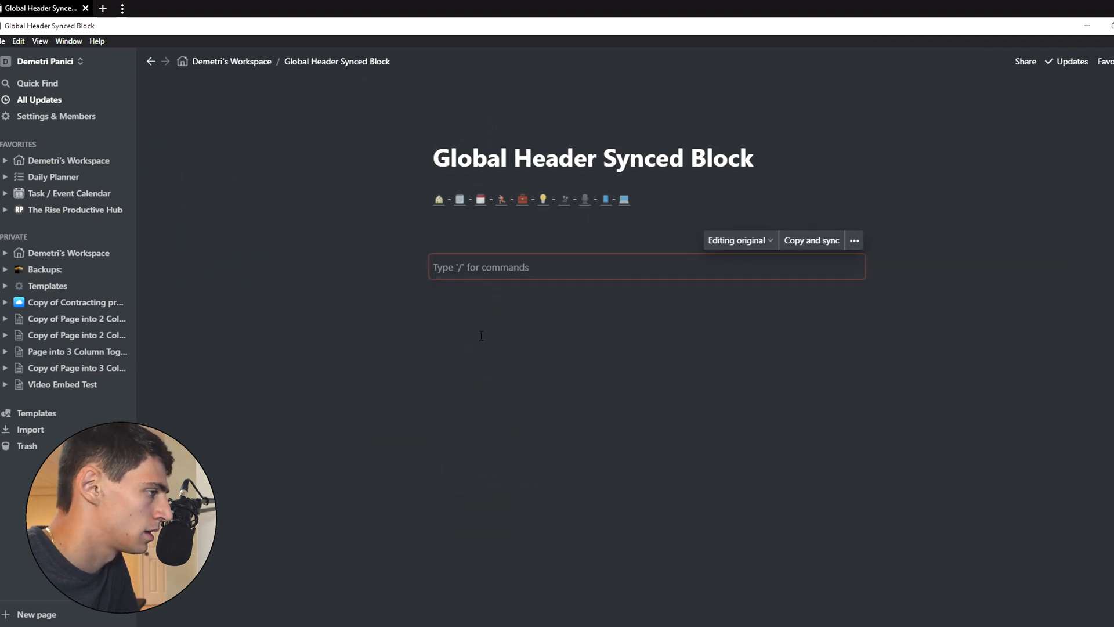
pyautogui.moveTo(424, 267)
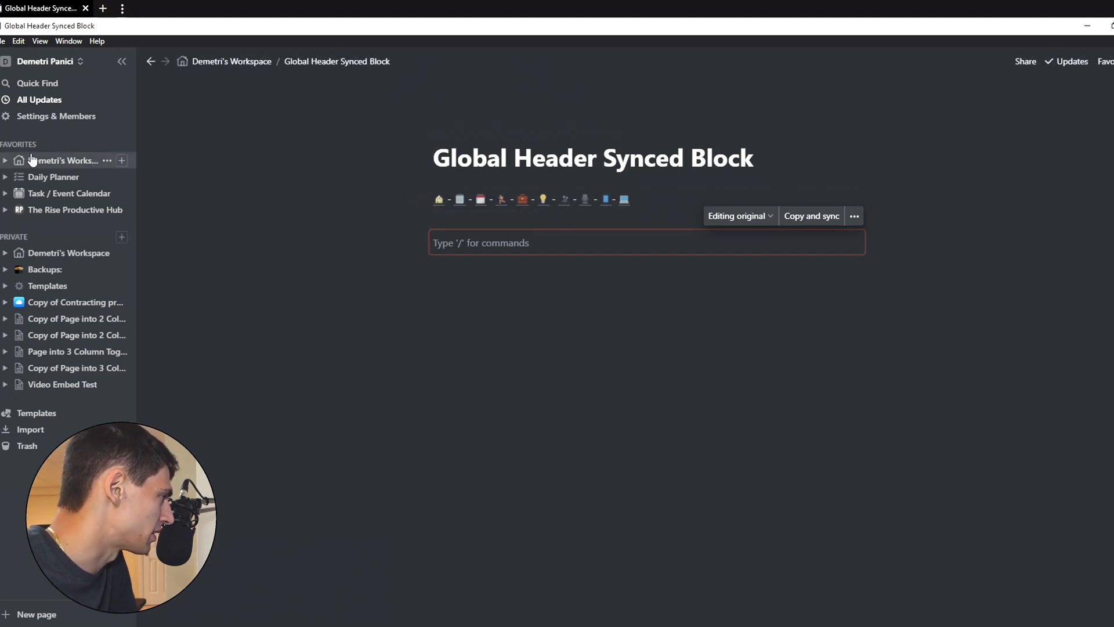
# Hide the sidebar and start the empty synced block with a :house emoji.
pyautogui.click(121, 62)
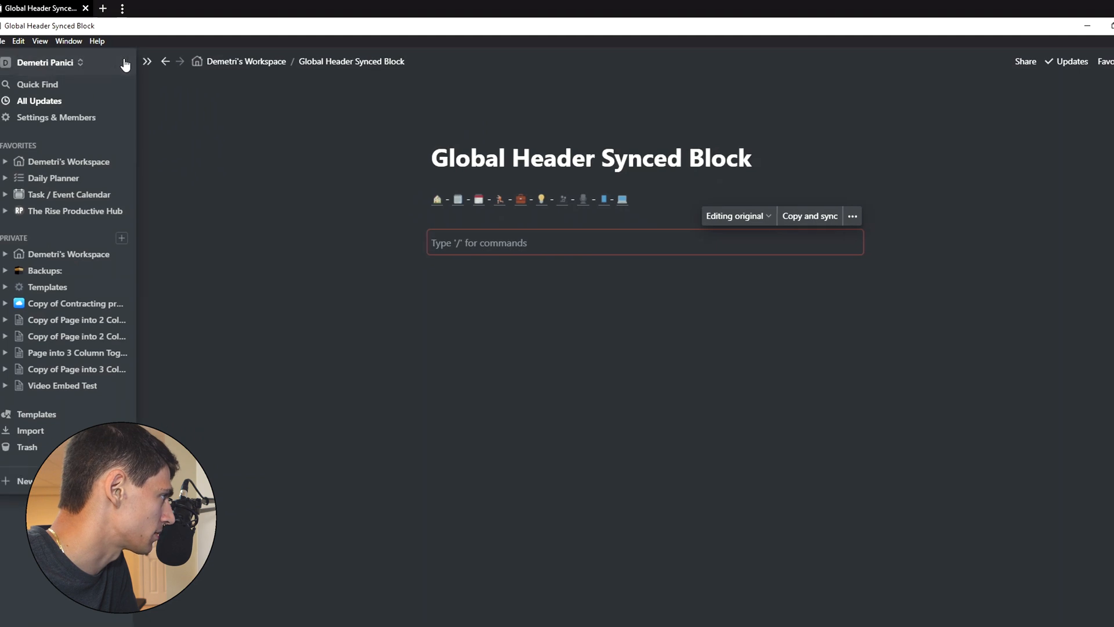
pyautogui.click(146, 61)
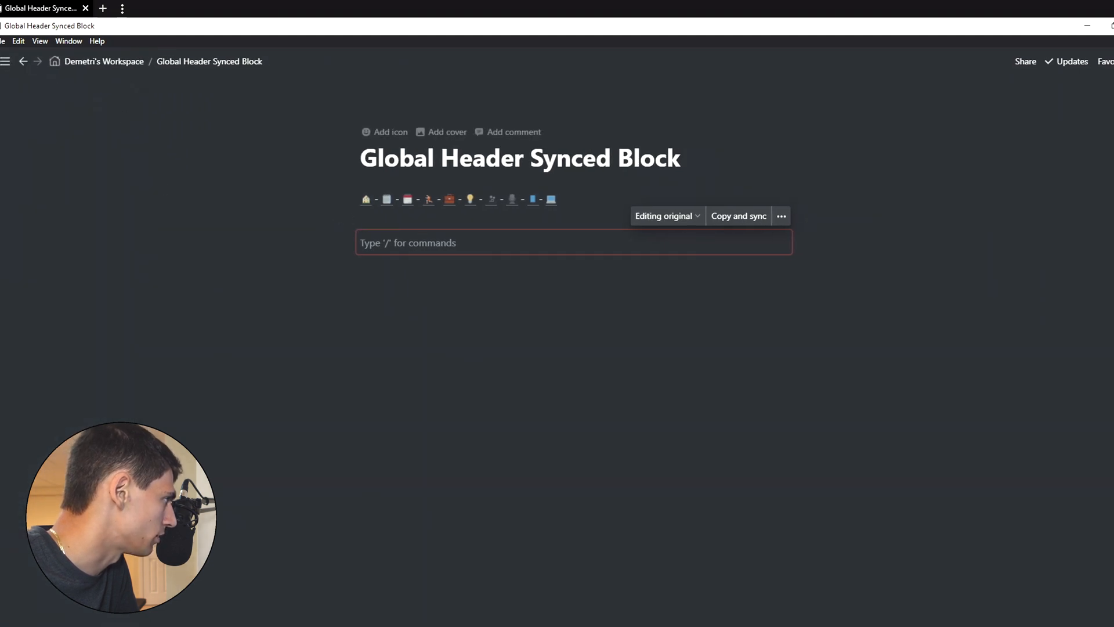
pyautogui.click(5, 62)
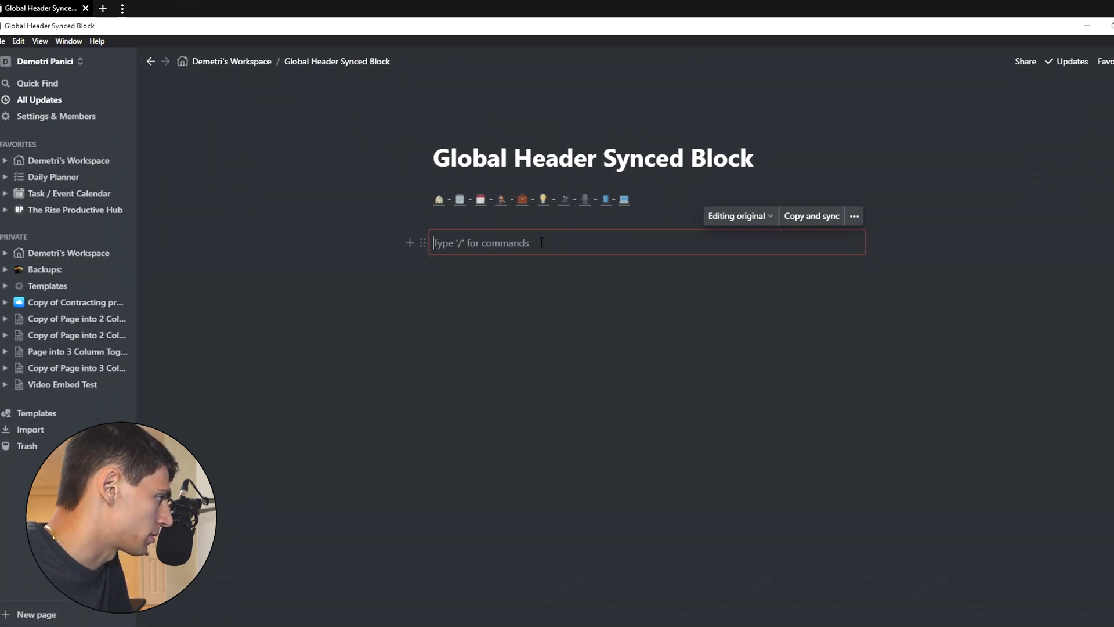
pyautogui.write(':')
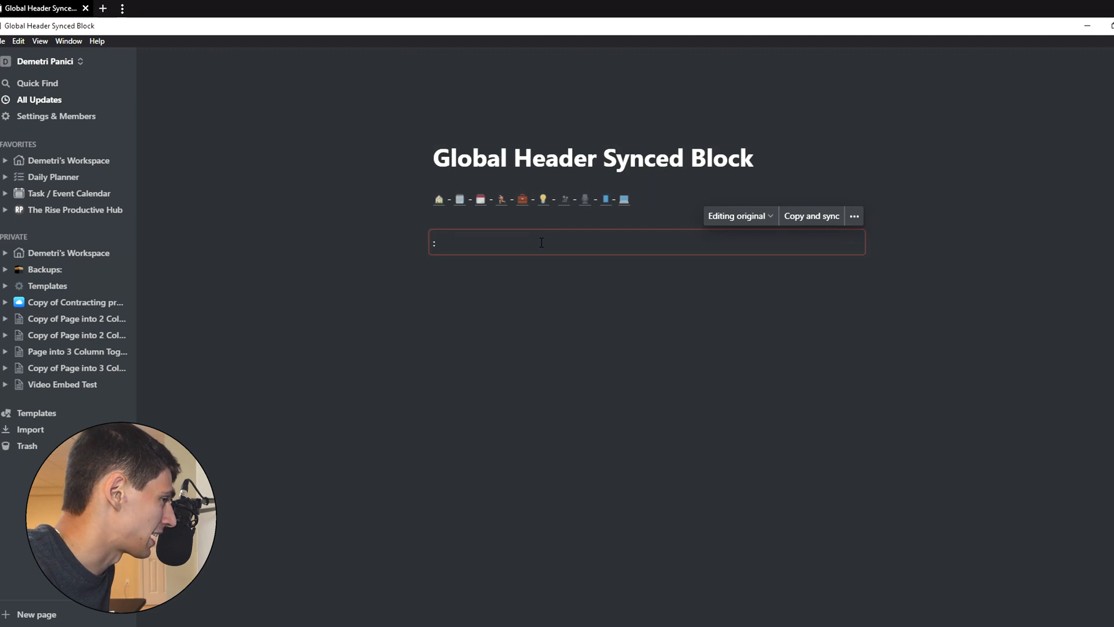
pyautogui.write('house')
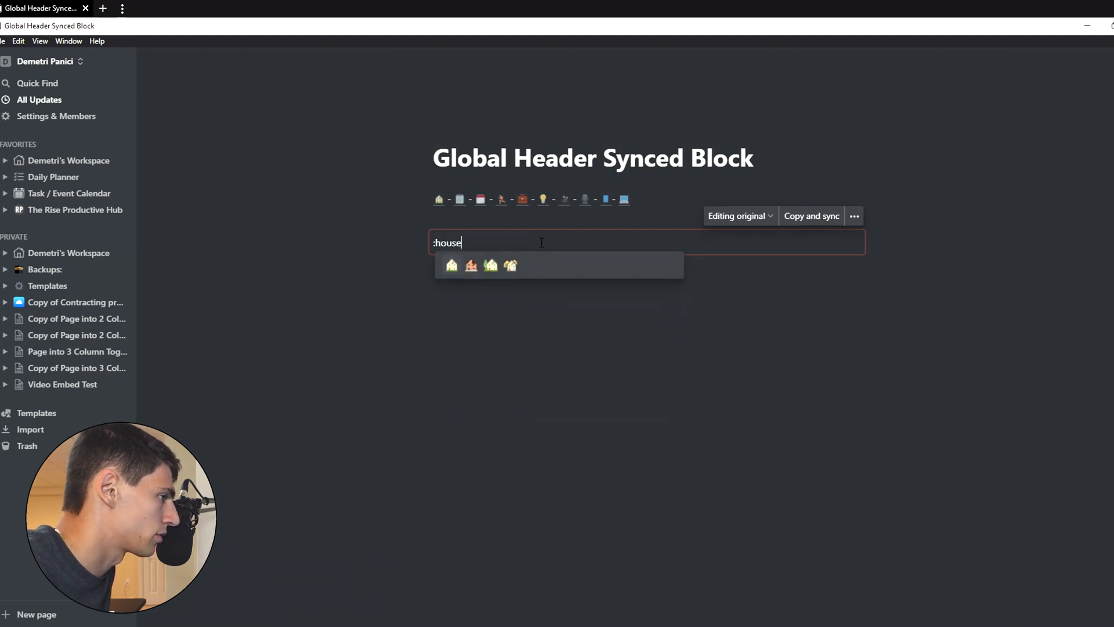
pyautogui.click(451, 265)
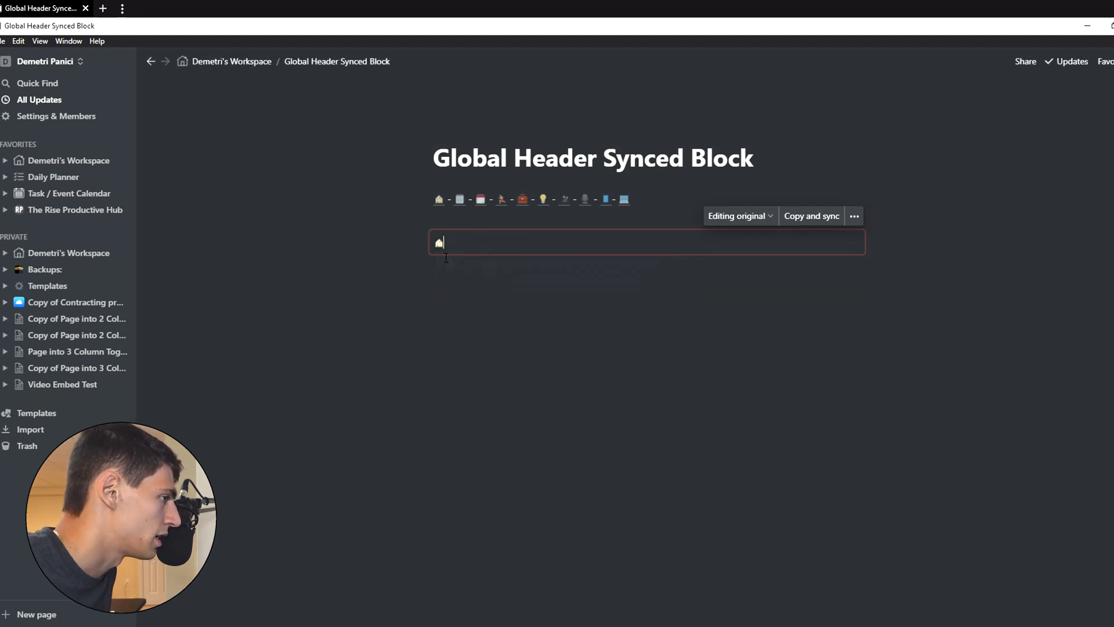
pyautogui.moveTo(439, 200)
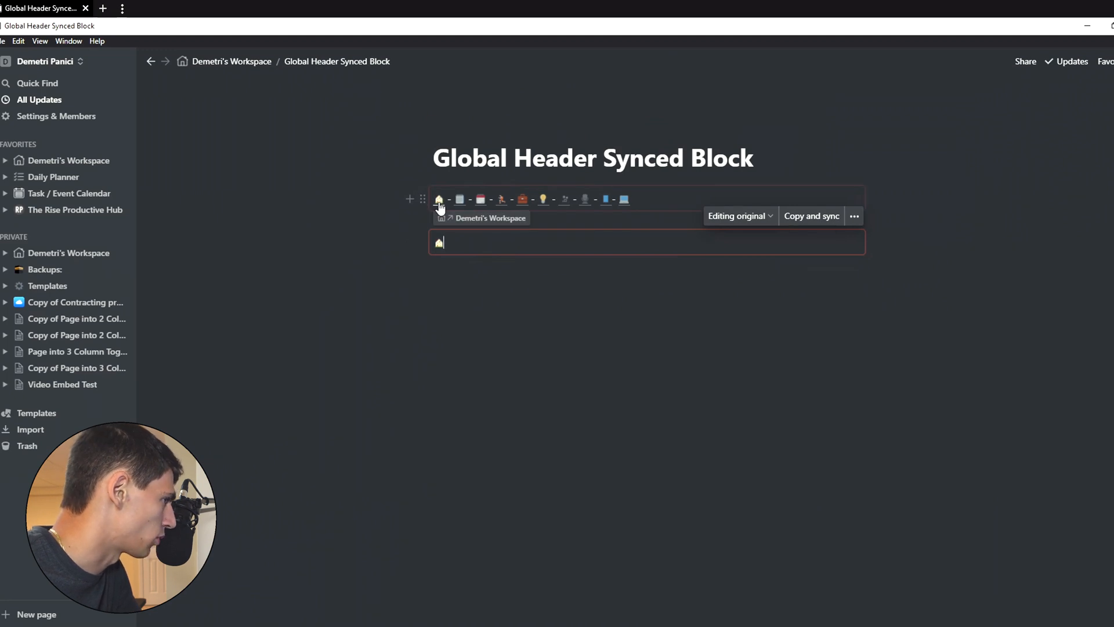
pyautogui.moveTo(447, 194)
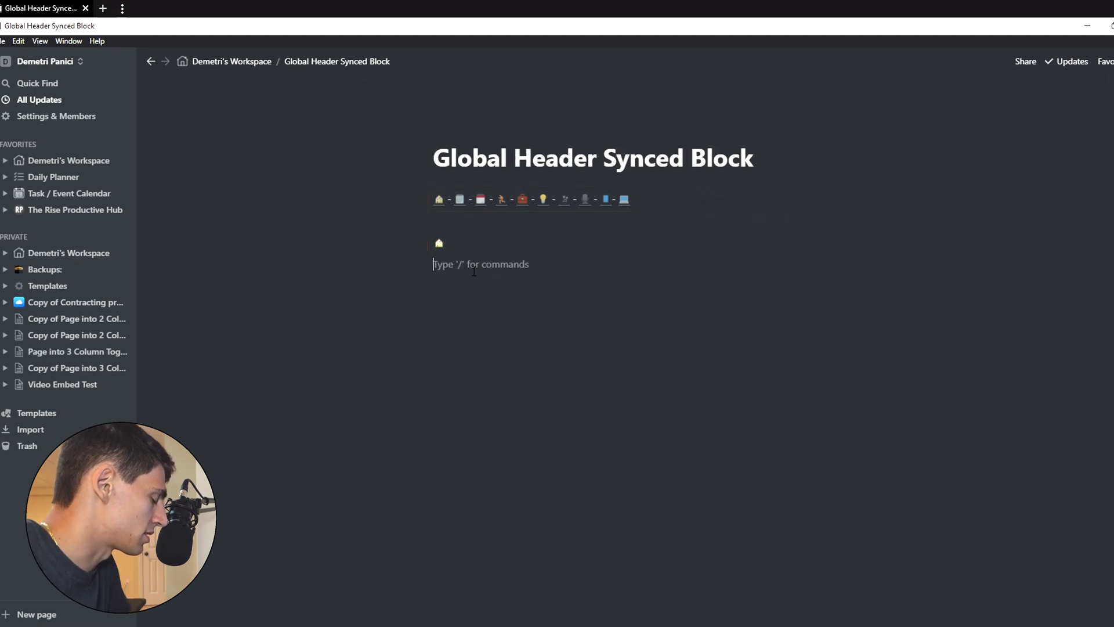
# Type 'H' under the house emoji, select it and begin linking it to a page.
pyautogui.write('/y')
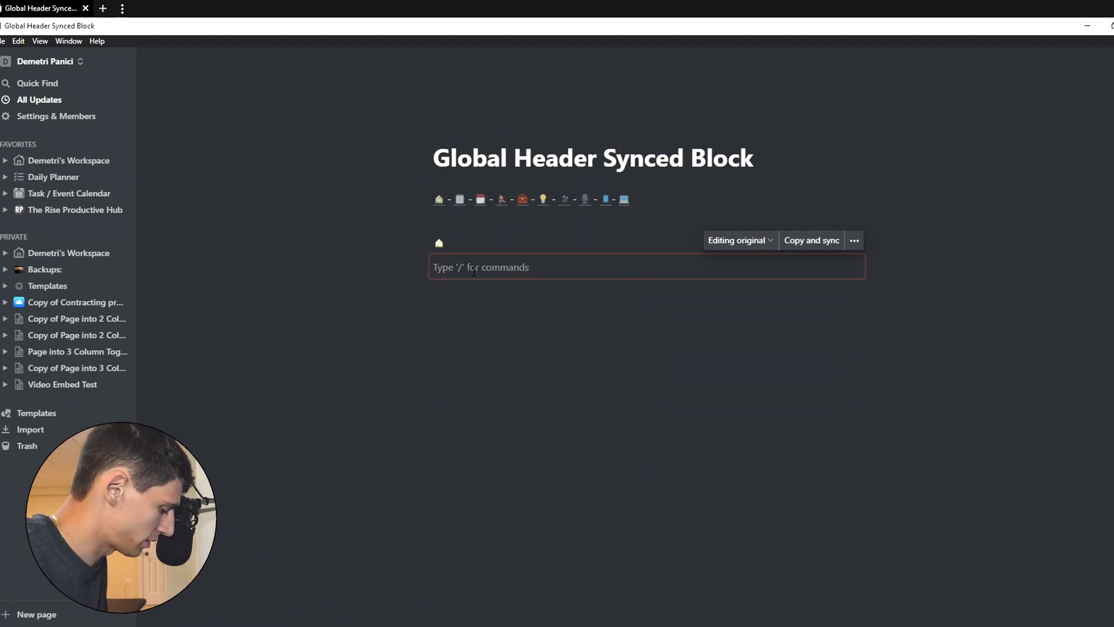
pyautogui.write('H')
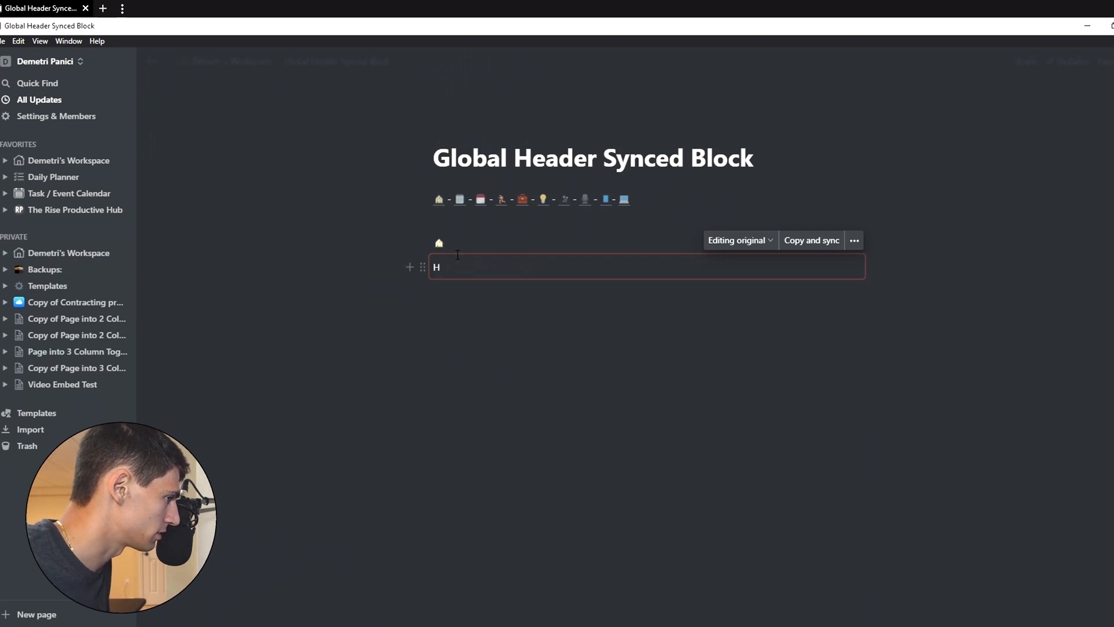
pyautogui.moveTo(422, 267)
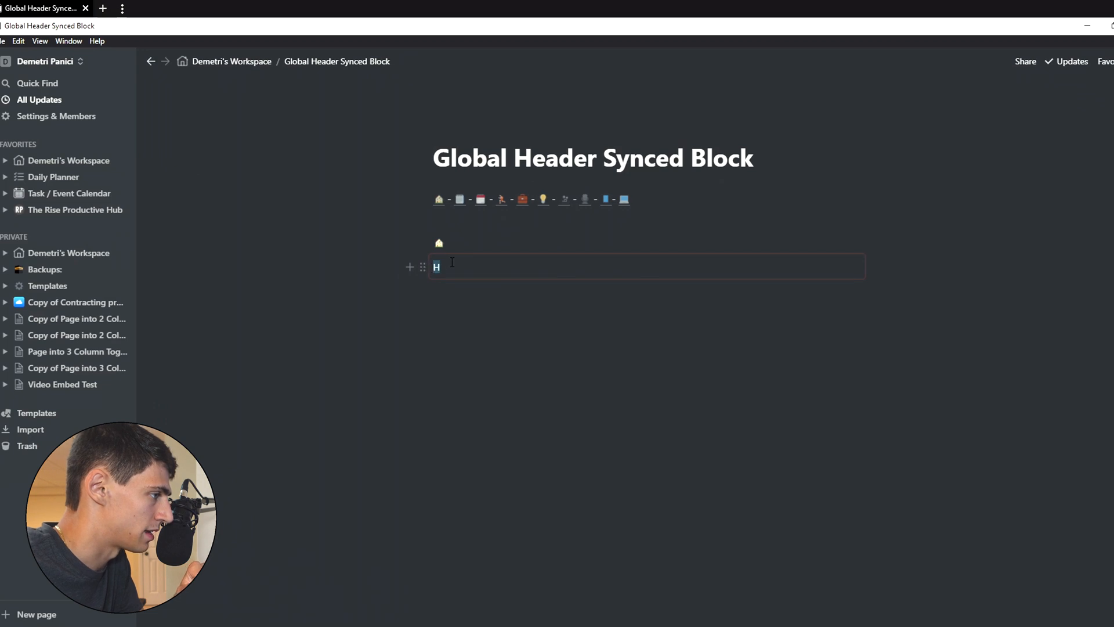
pyautogui.click(422, 266)
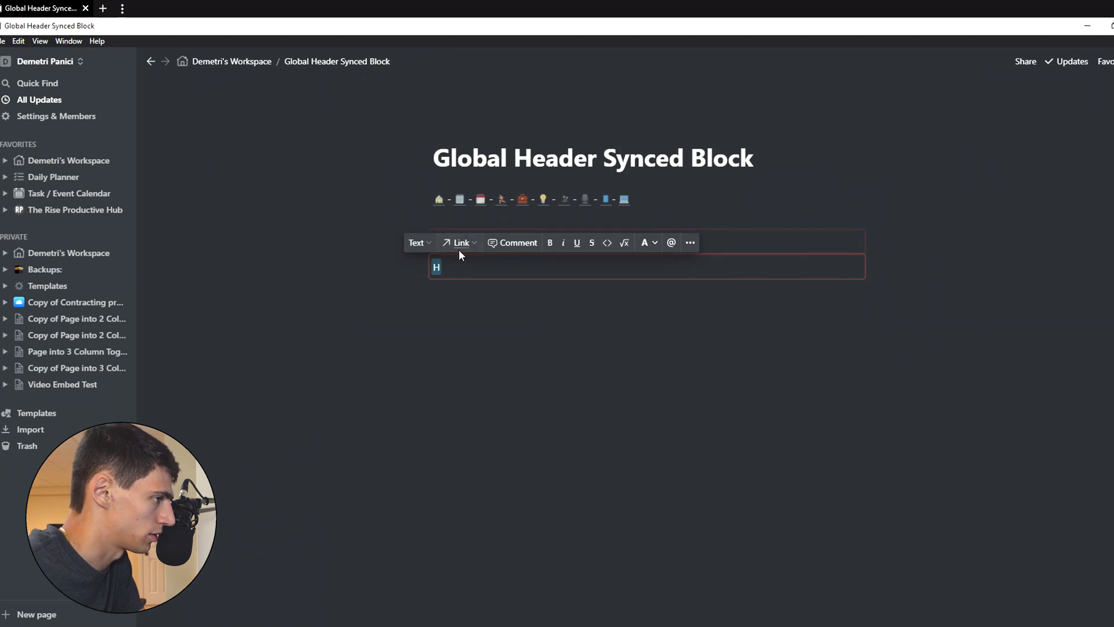
pyautogui.click(460, 243)
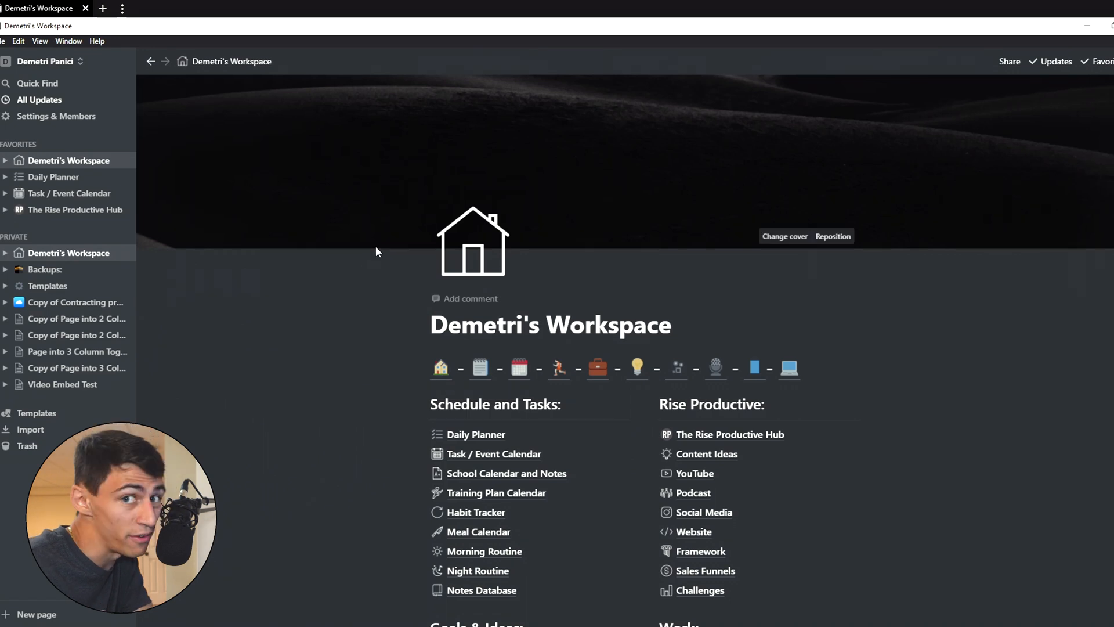
pyautogui.moveTo(370, 245)
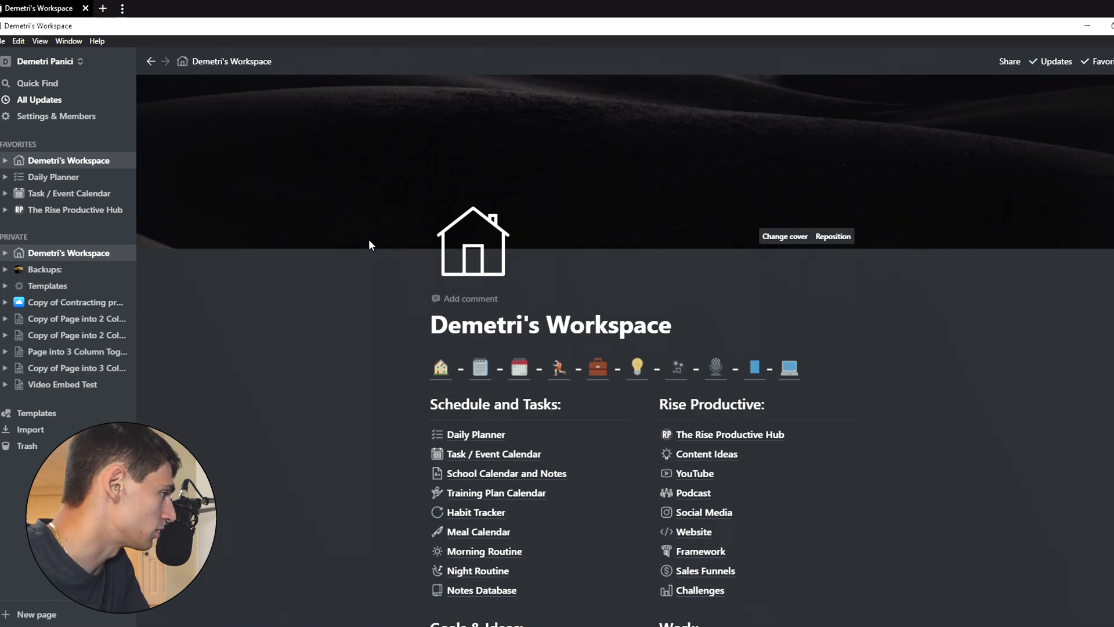
pyautogui.moveTo(150, 61)
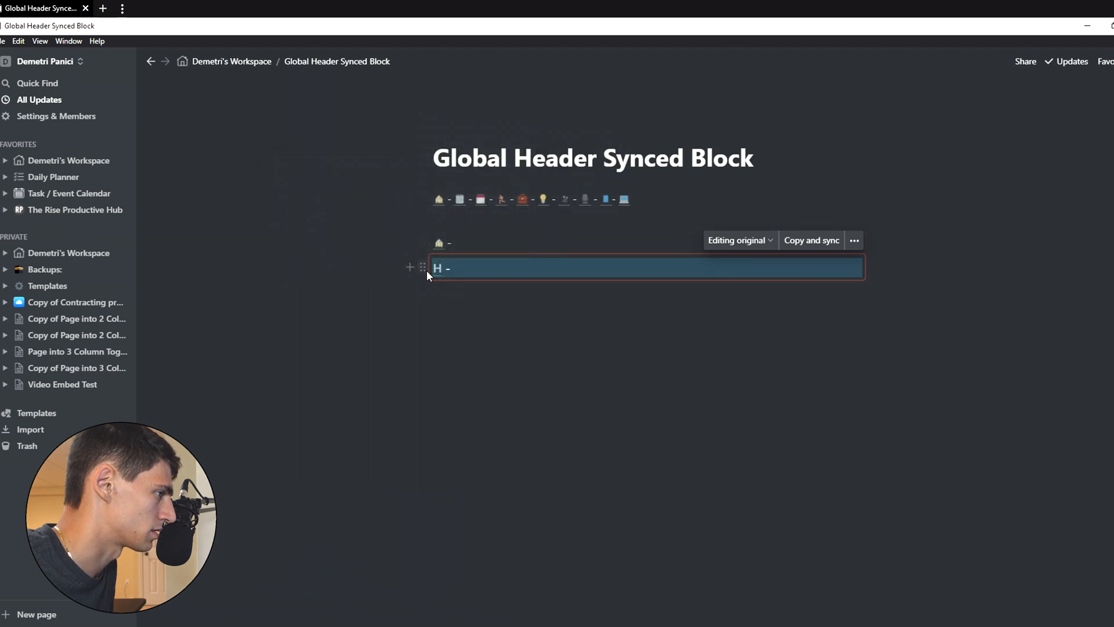
# Add 'D' followed by a dash to the letter row.
pyautogui.write('D')
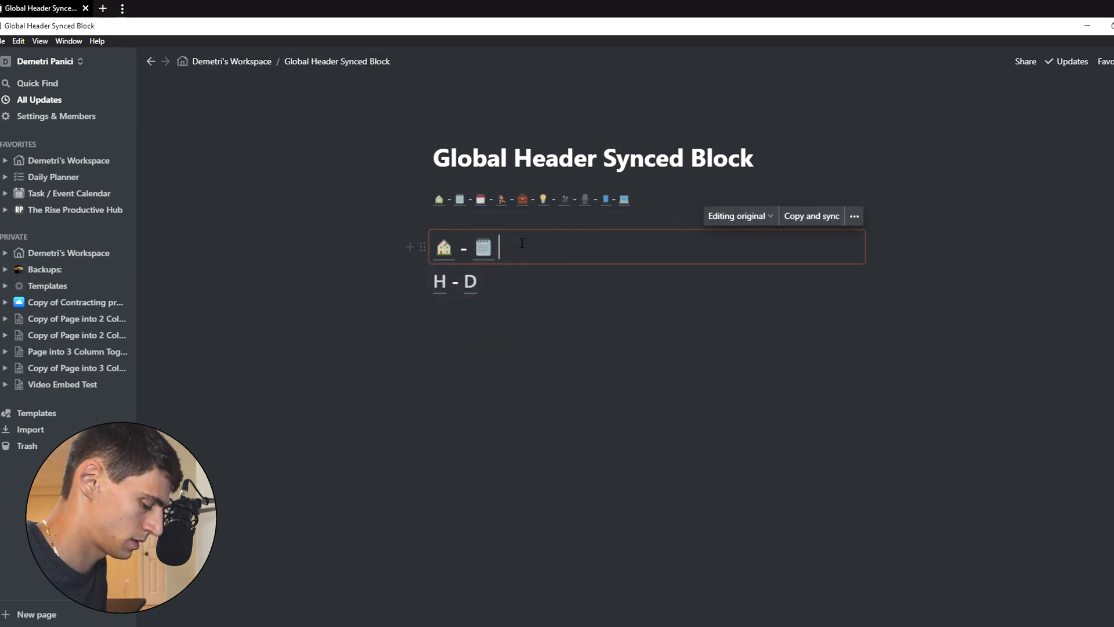
pyautogui.write('-')
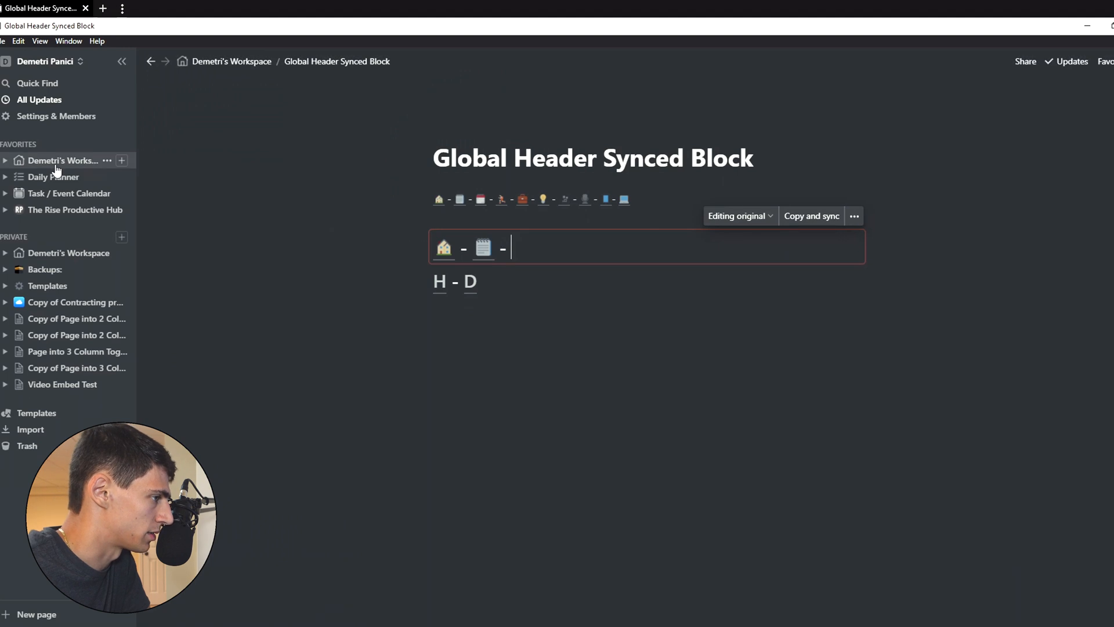
pyautogui.moveTo(472, 282)
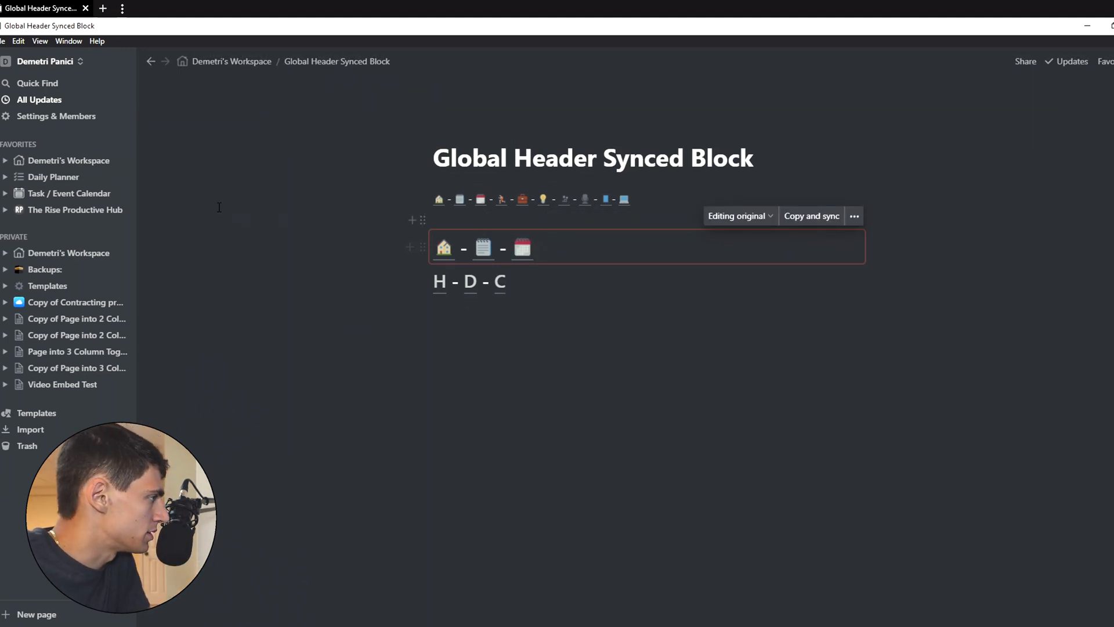
# Open Demetri's Workspace from the sidebar to copy its emoji.
pyautogui.click(69, 160)
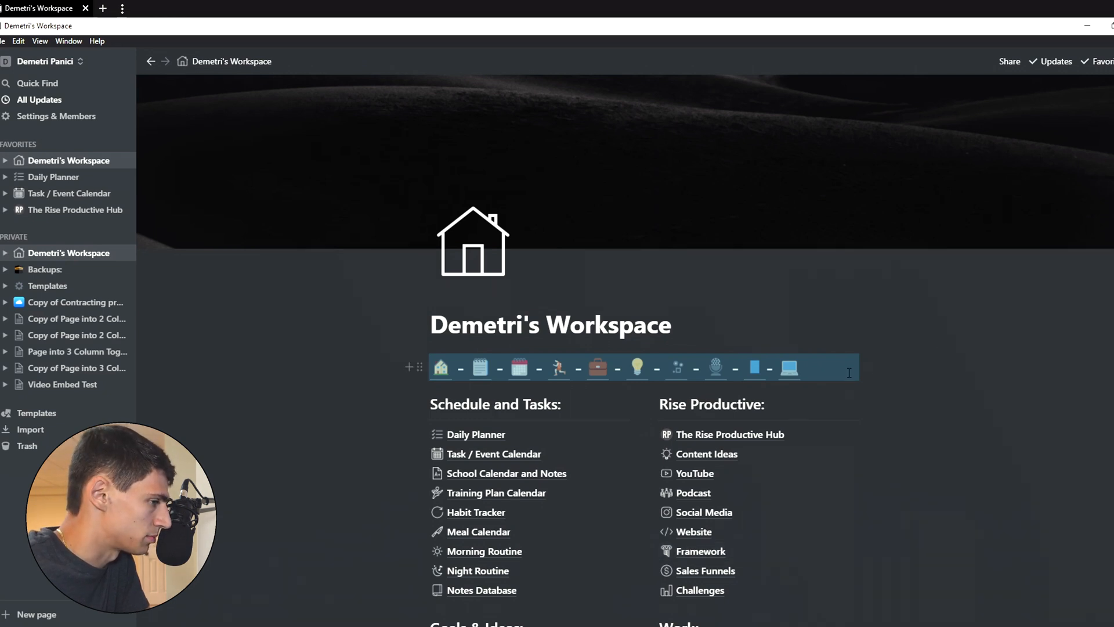
pyautogui.moveTo(671, 368)
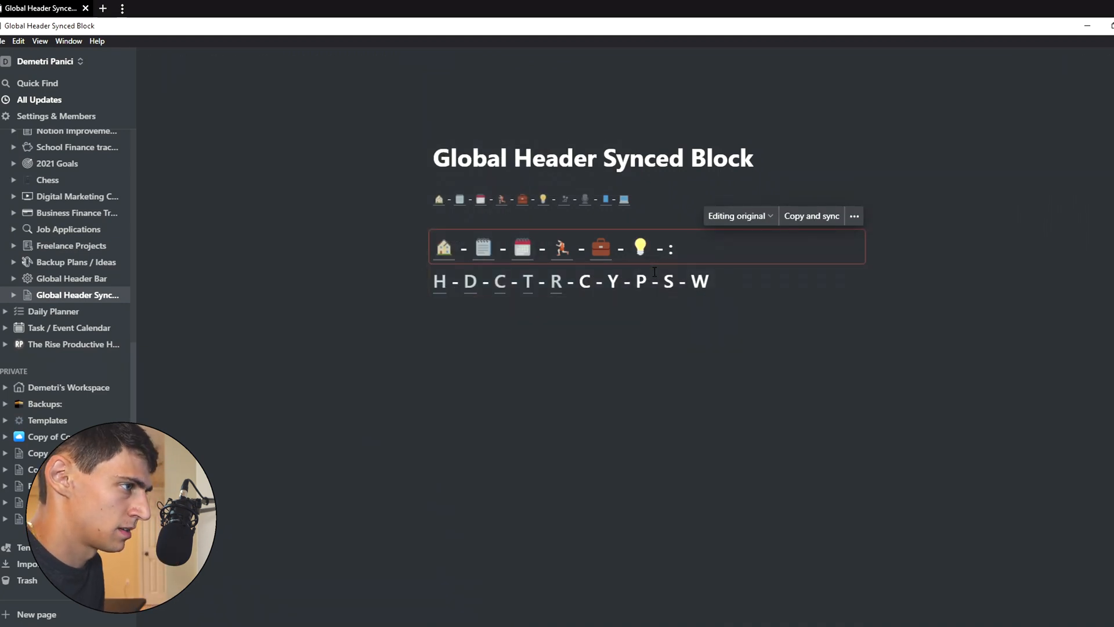
# Add the :mic emoji and check the Website link on the letter W.
pyautogui.write(':mic')
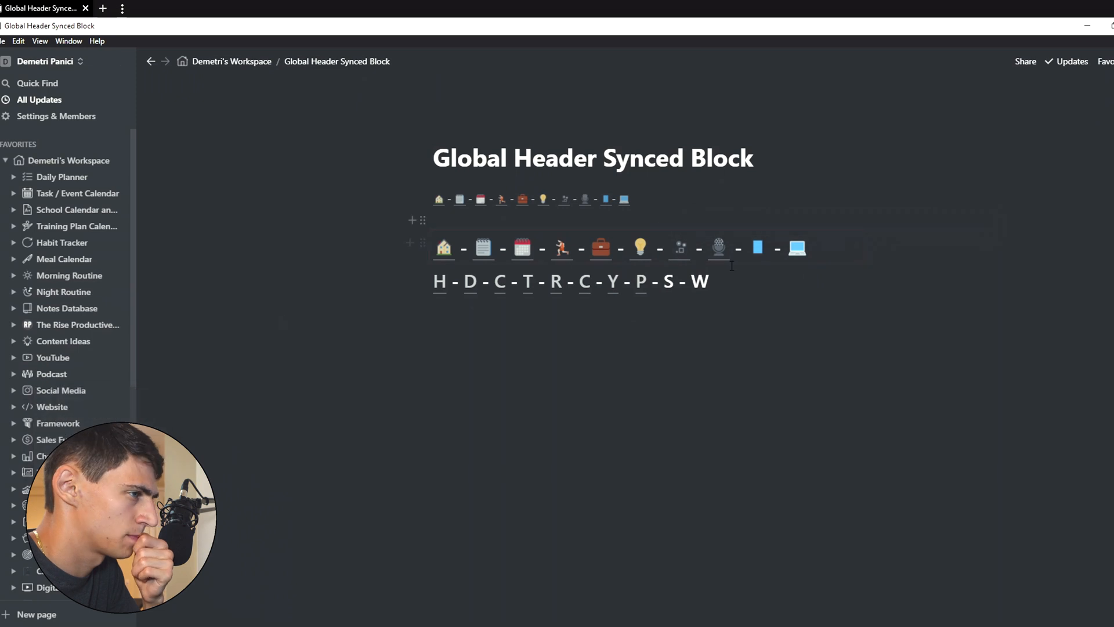
pyautogui.doubleClick(667, 281)
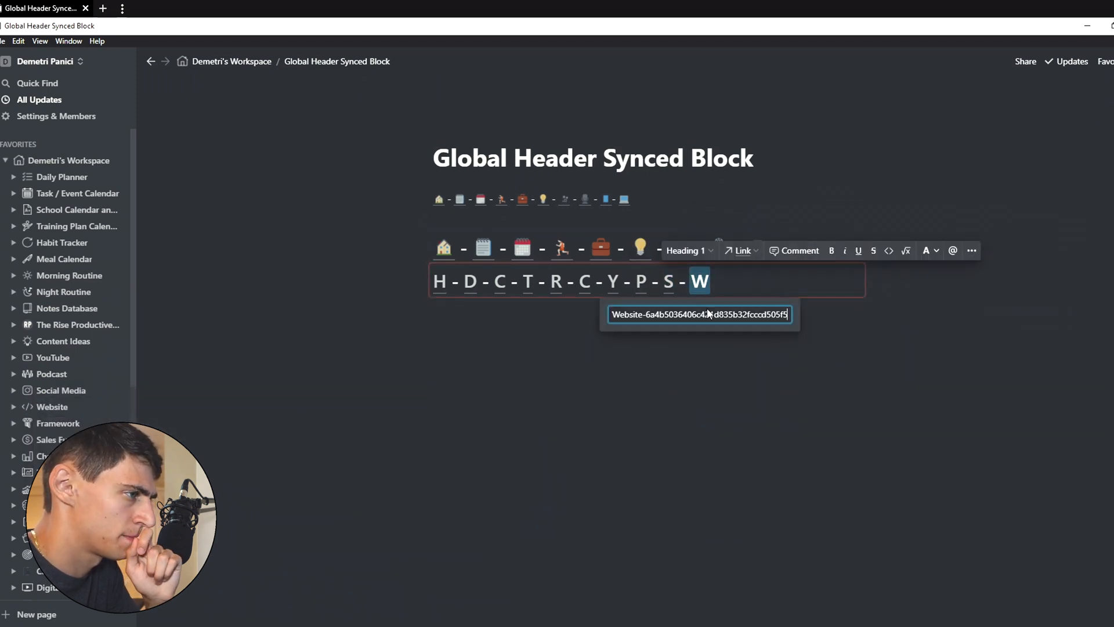
pyautogui.click(665, 335)
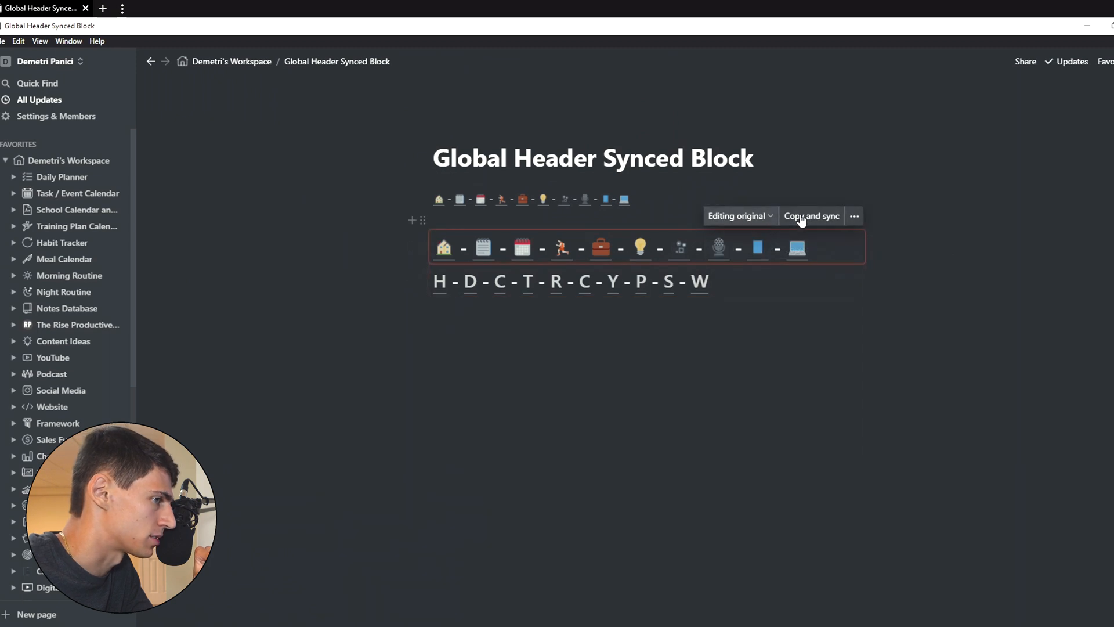
# Copy the completed synced header block with Copy and sync.
pyautogui.click(812, 216)
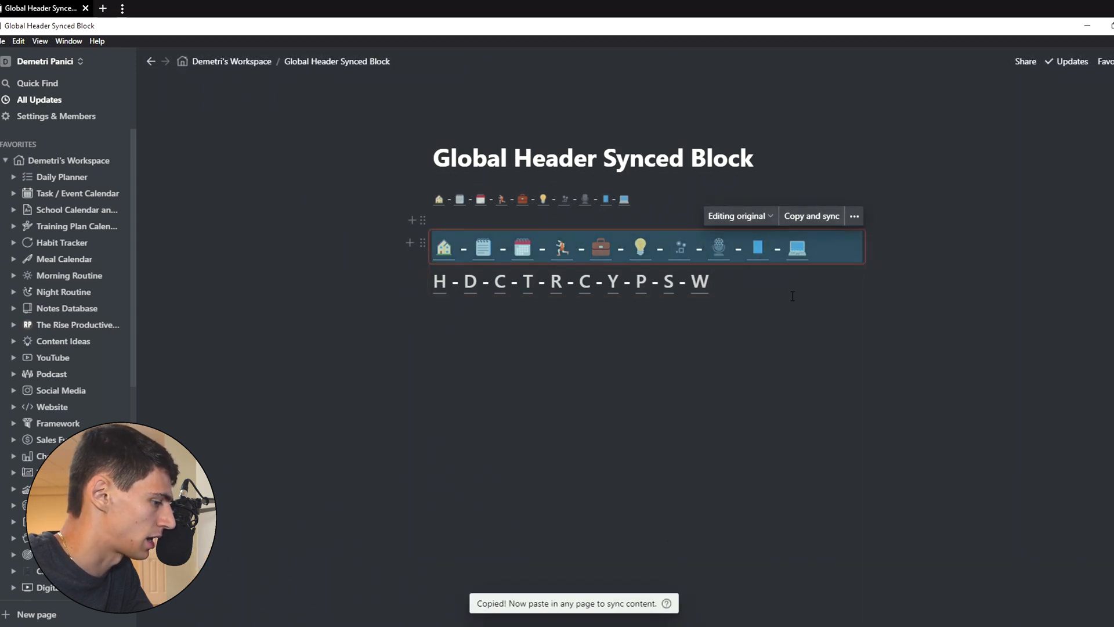
pyautogui.moveTo(8, 188)
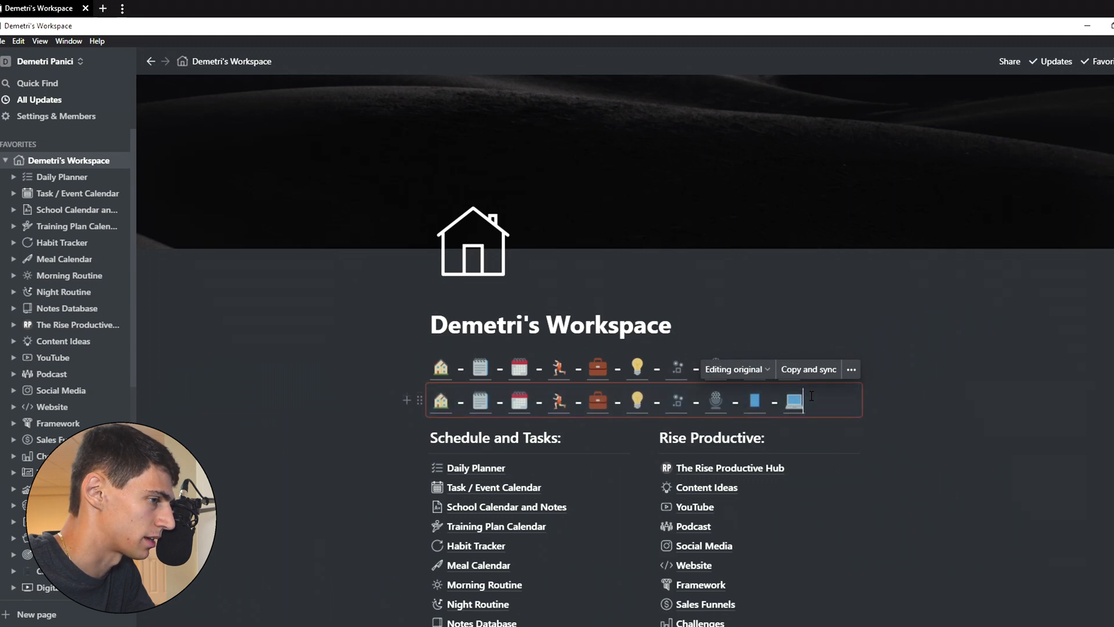
pyautogui.moveTo(493, 365)
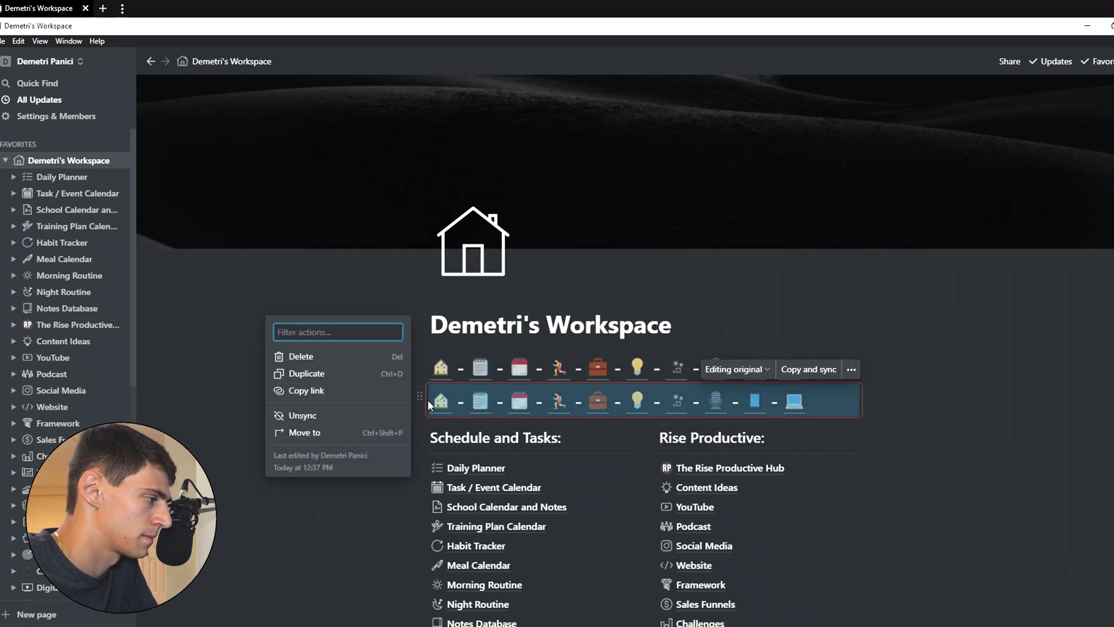
pyautogui.moveTo(347, 415)
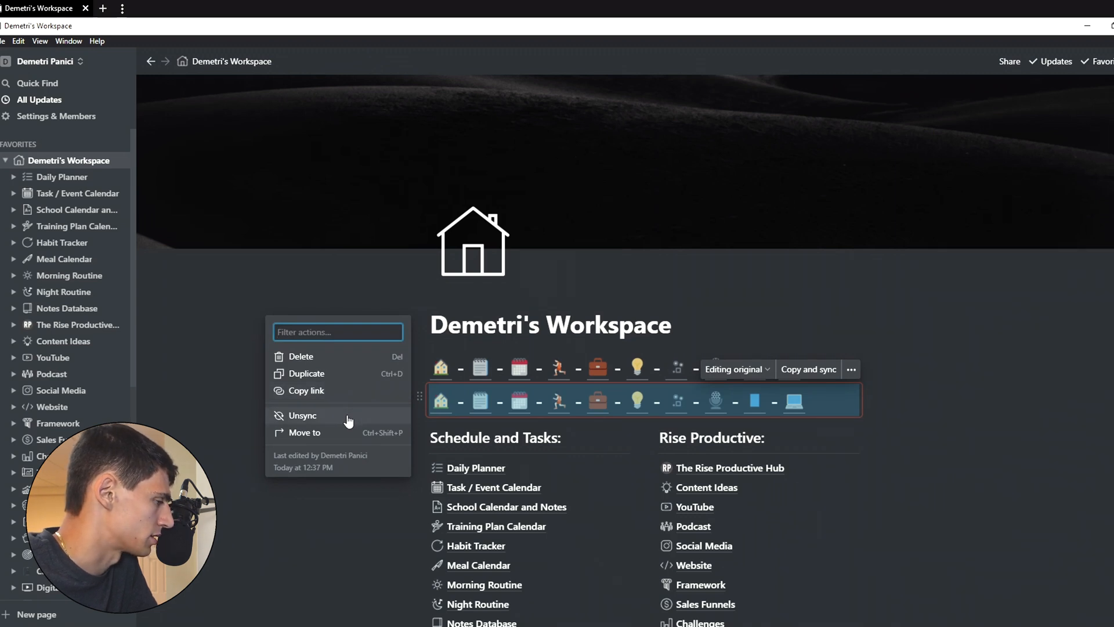
pyautogui.moveTo(379, 421)
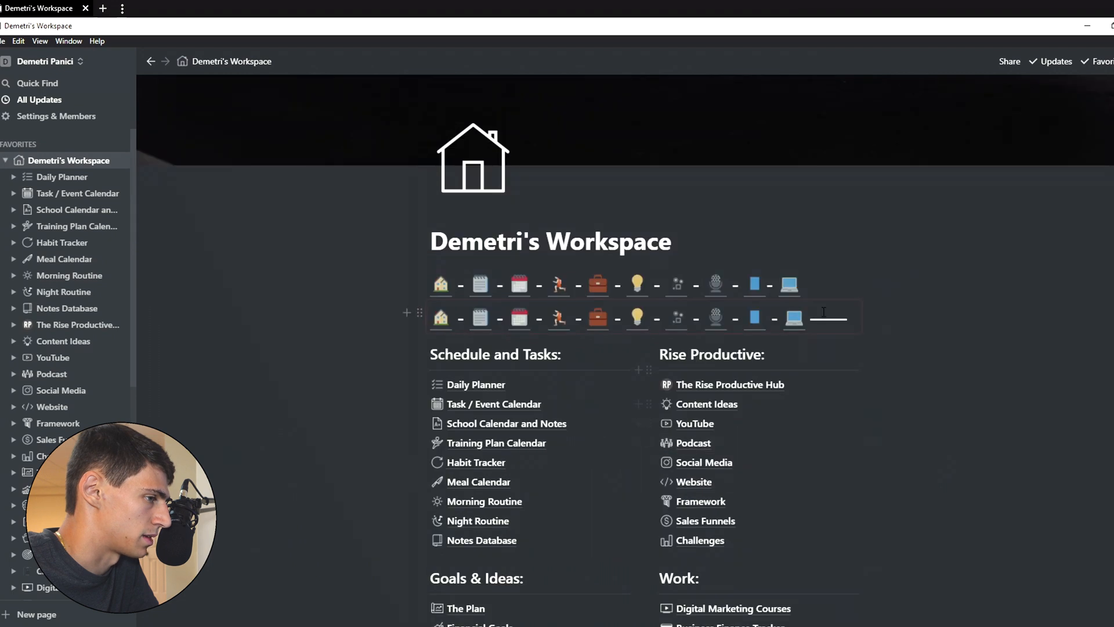
# Scroll down to the pasted synced header in Demetri's Workspace.
pyautogui.scroll(-3)
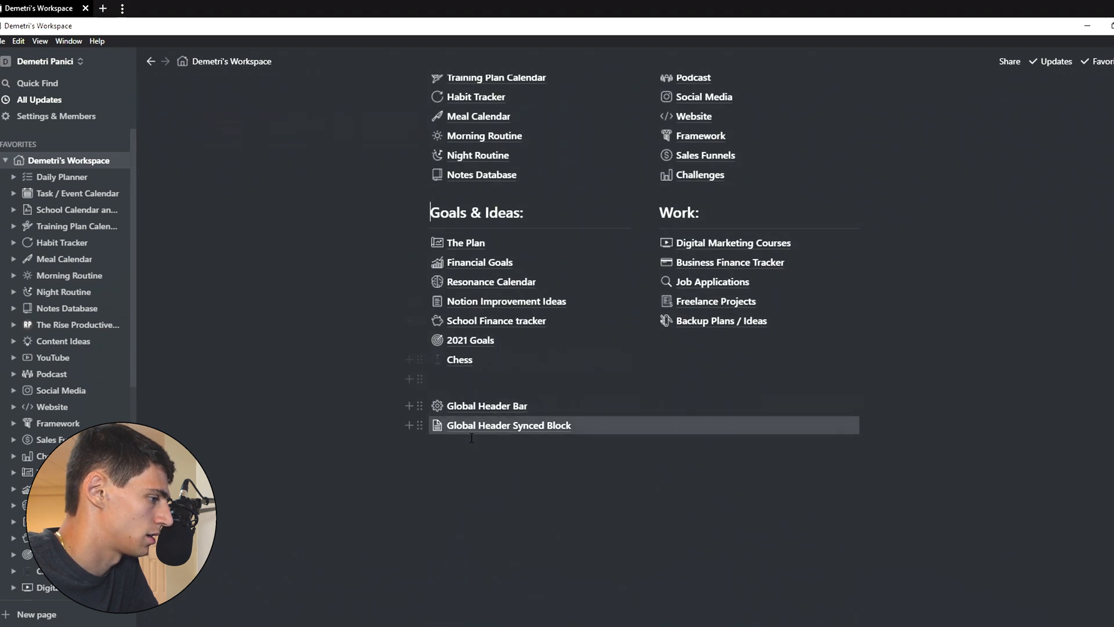
# Return to the Global Header Synced Block page from its link.
pyautogui.click(508, 425)
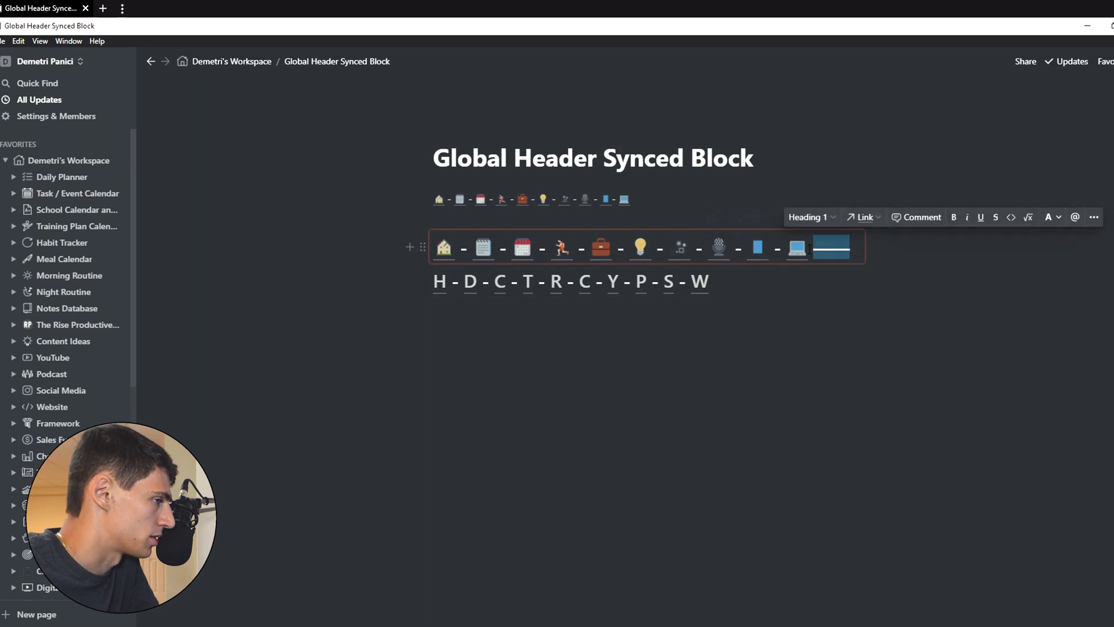
pyautogui.moveTo(421, 247)
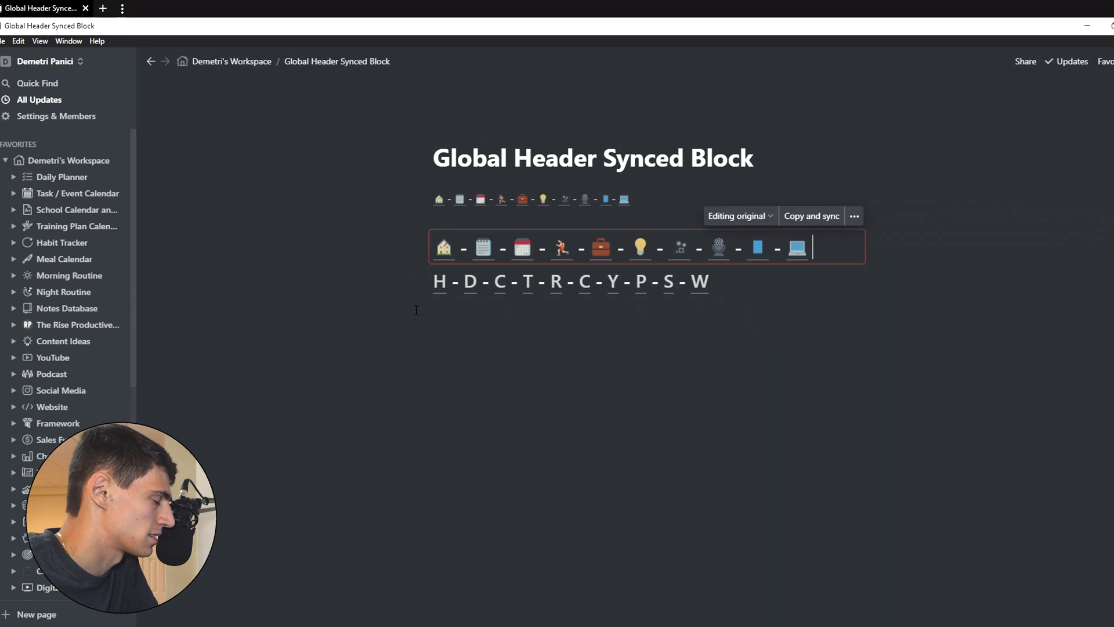
pyautogui.moveTo(424, 246)
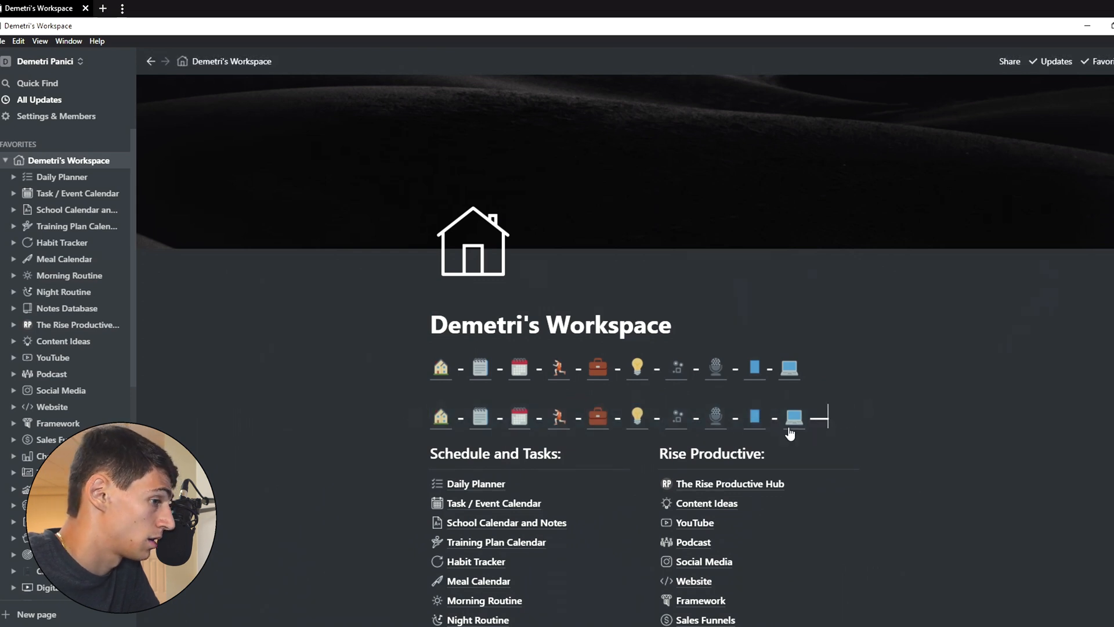
pyautogui.scroll(-3)
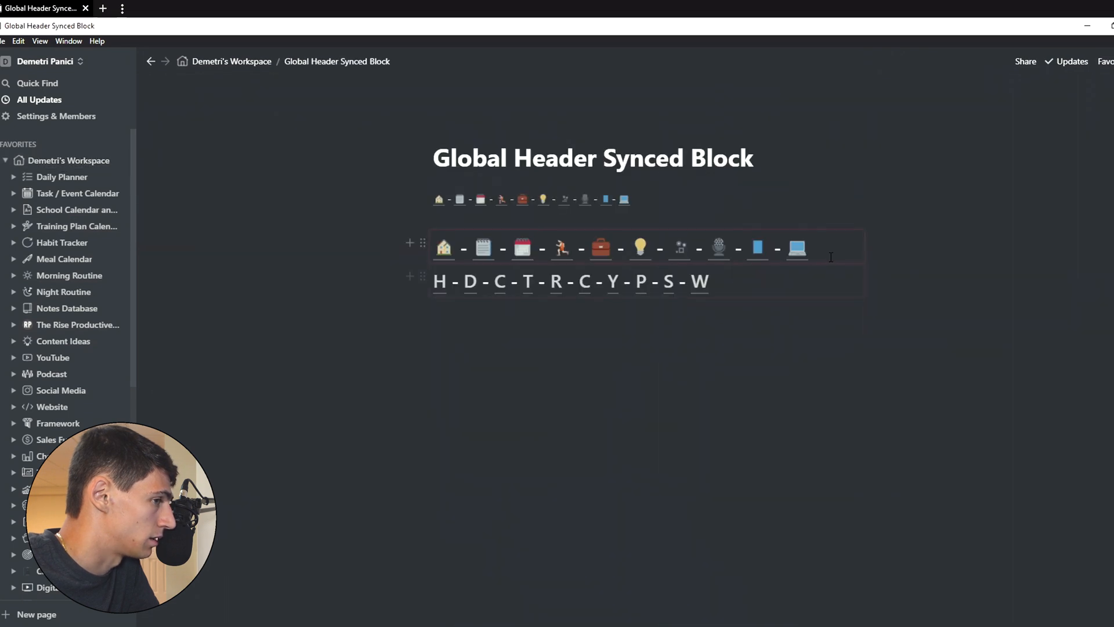
pyautogui.moveTo(422, 276)
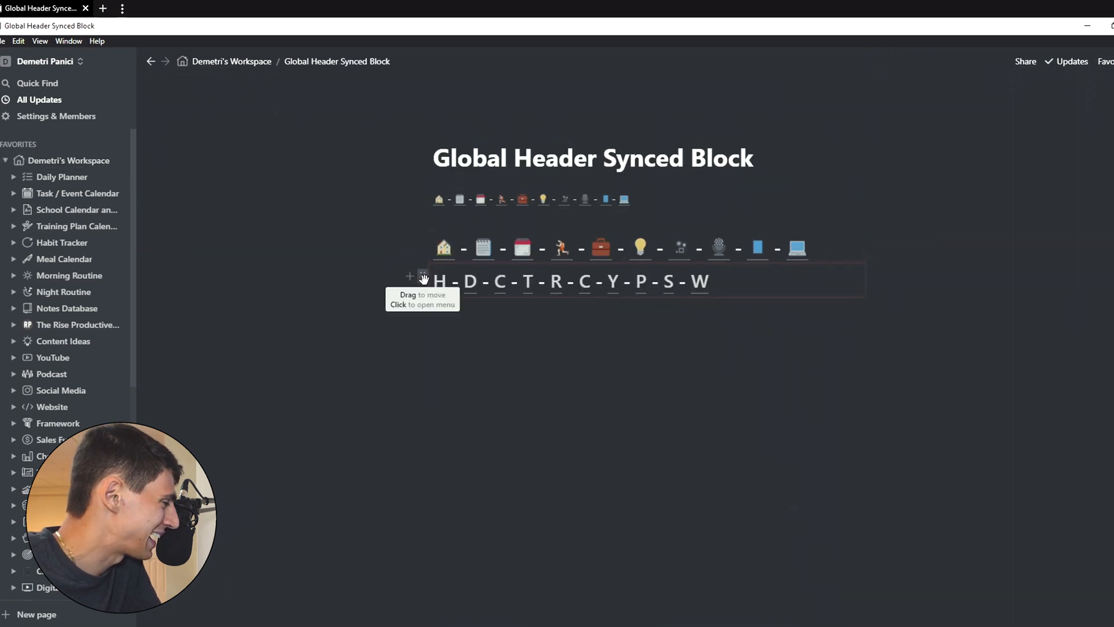